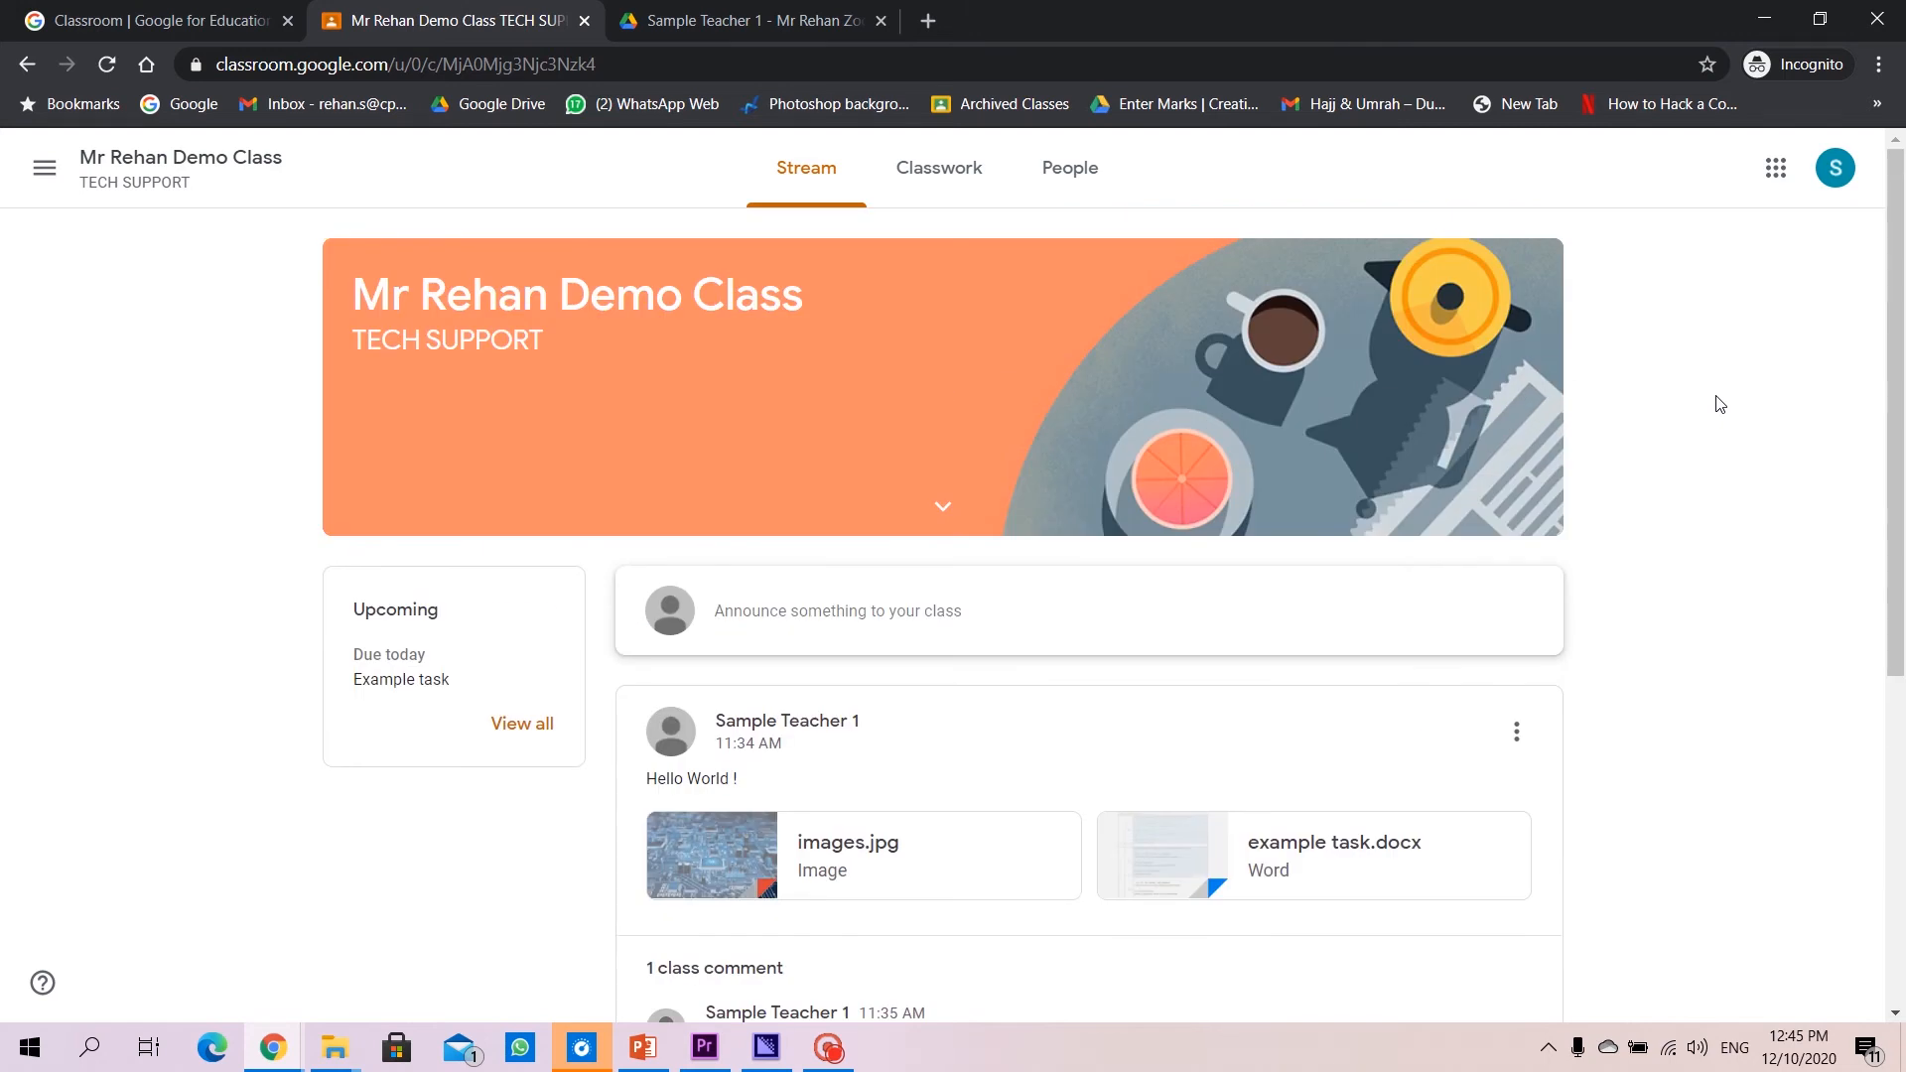
mouse_move(951, 177)
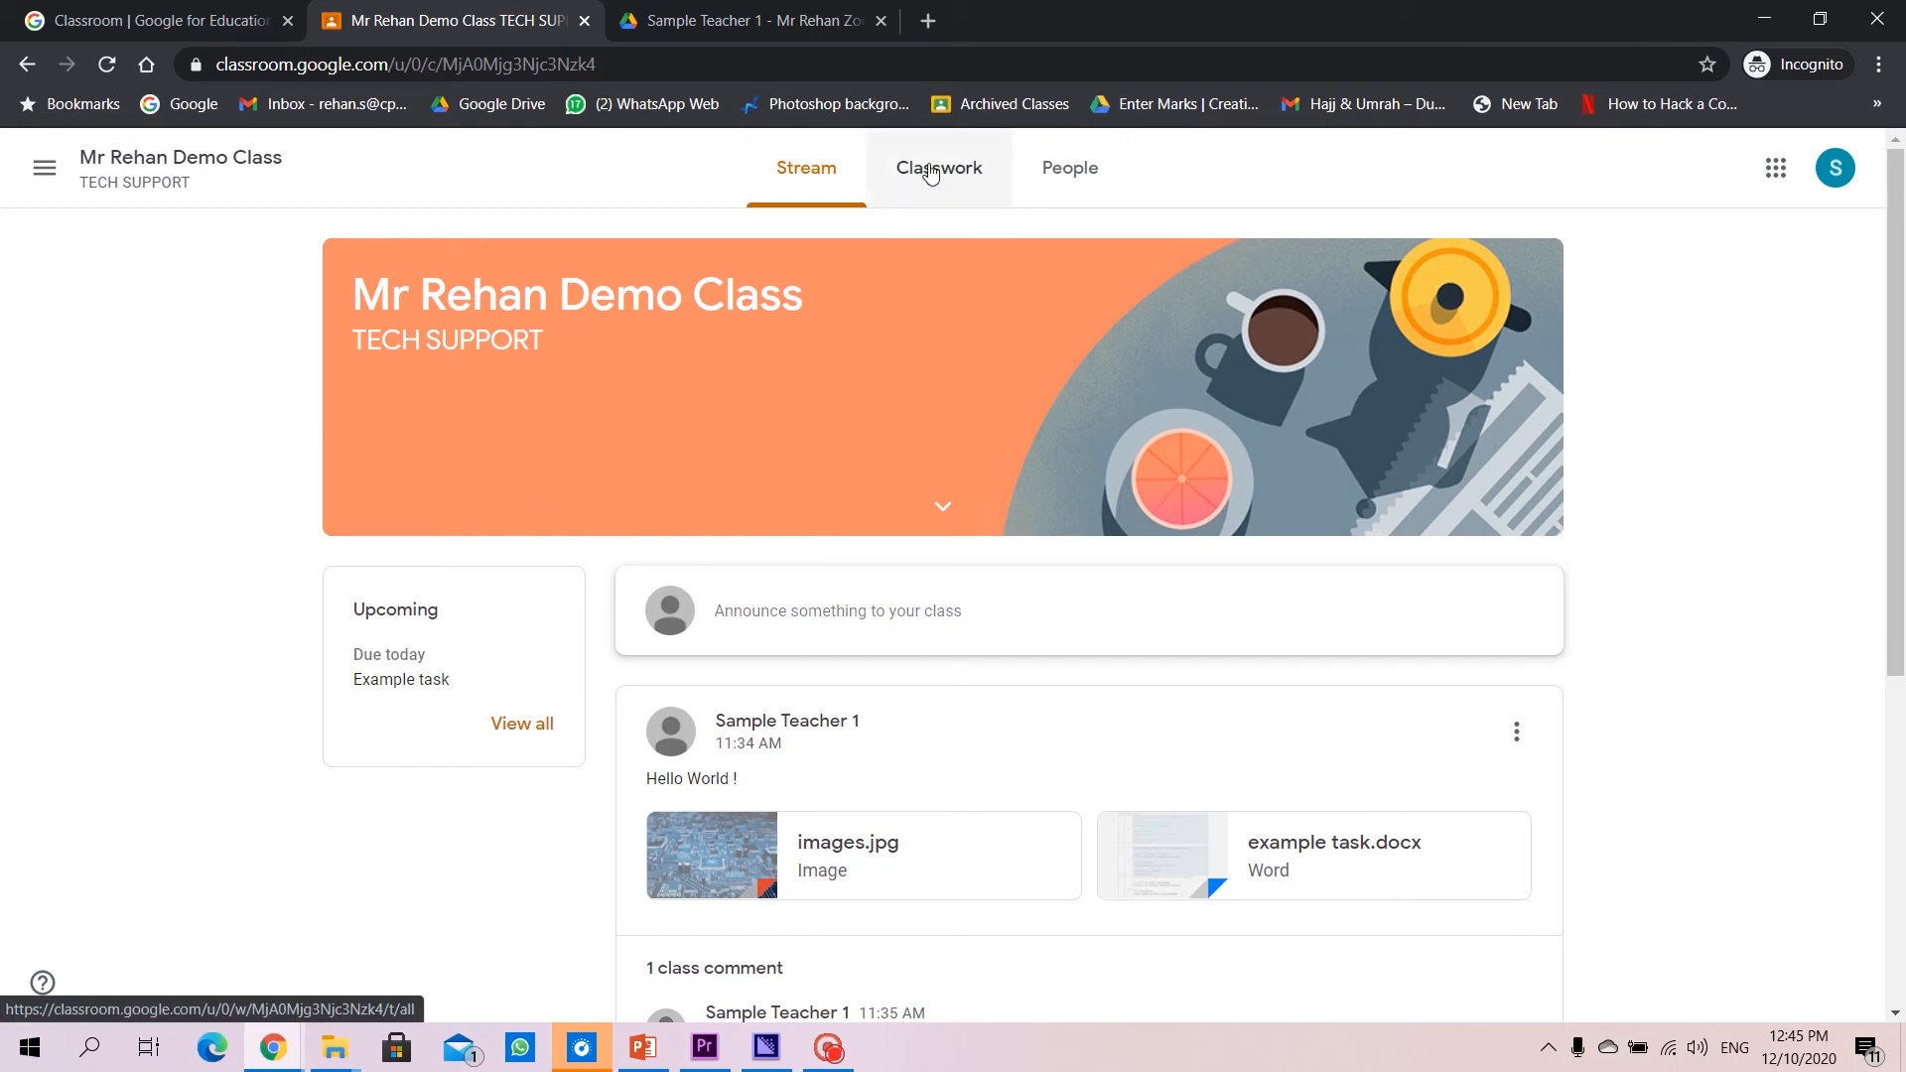
From Classwork, open the Example task assignment and highlight its instructions
click(946, 168)
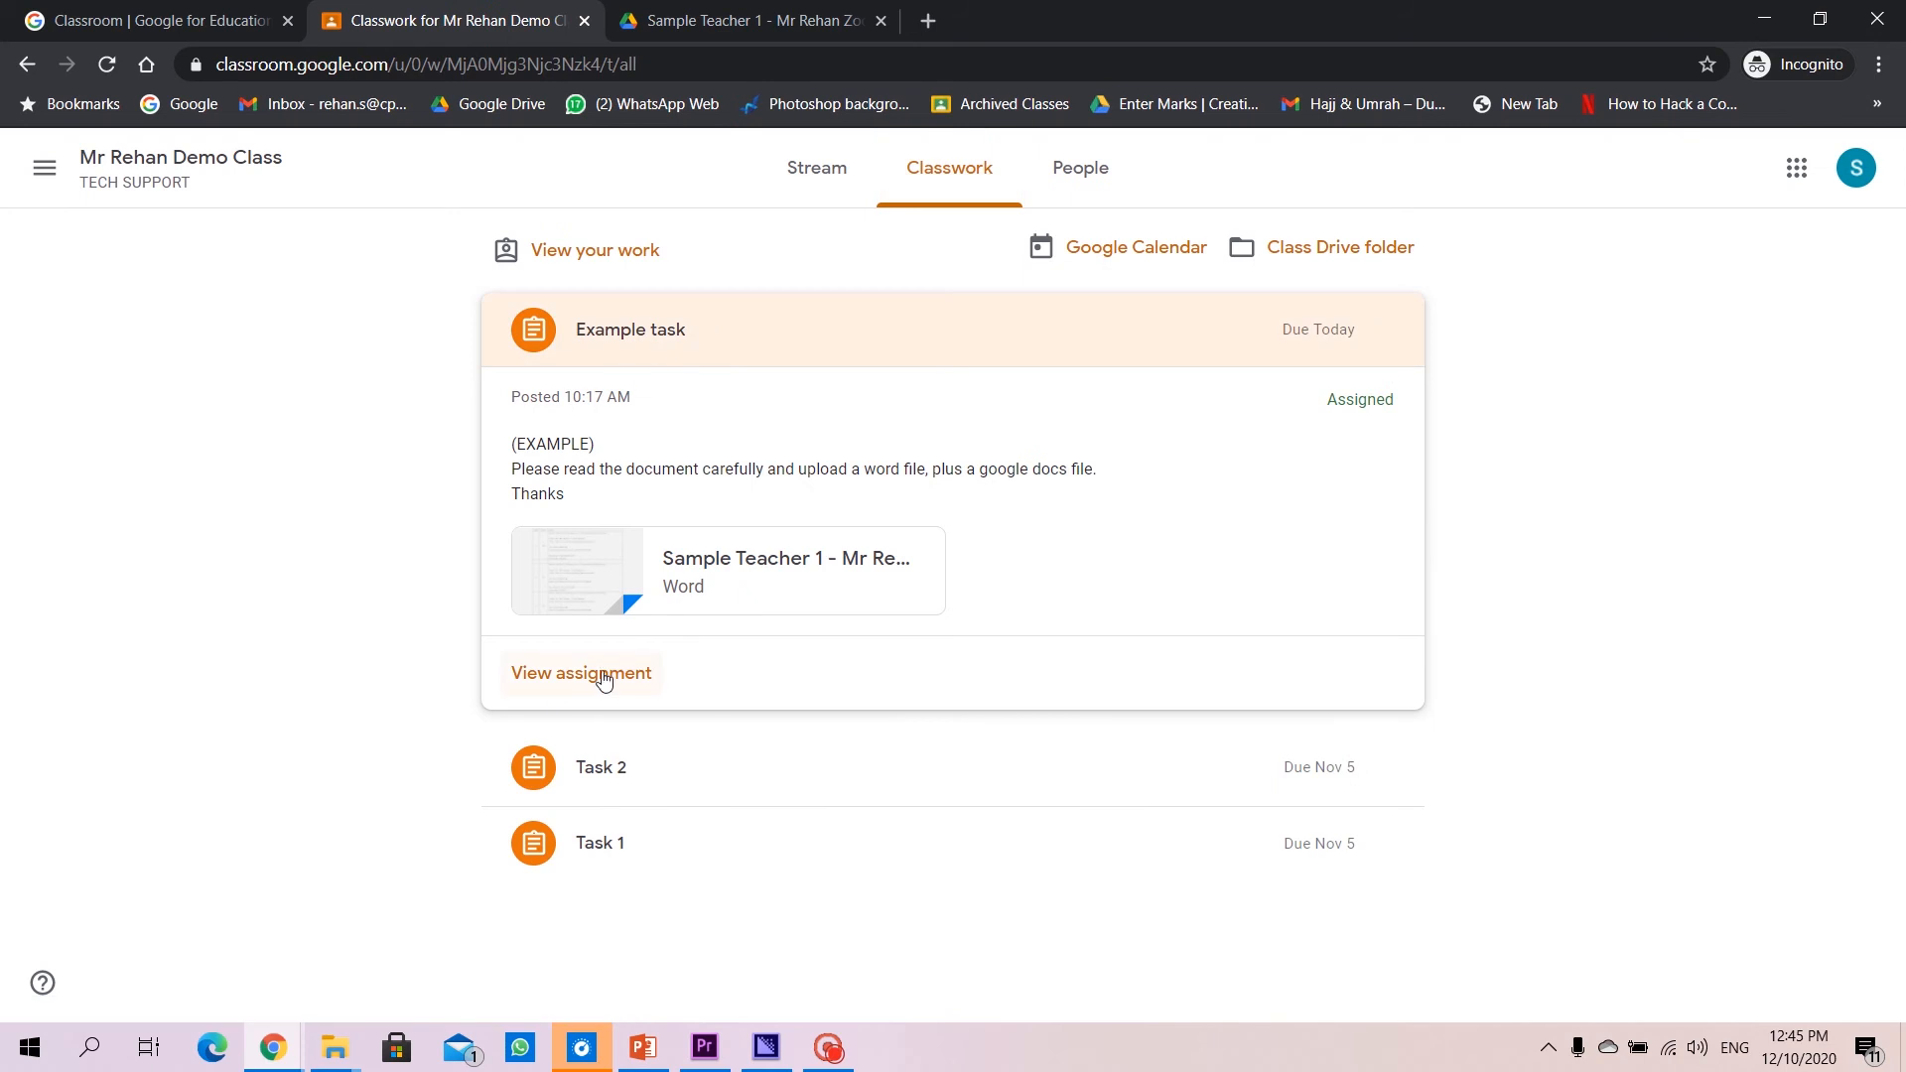
click(580, 672)
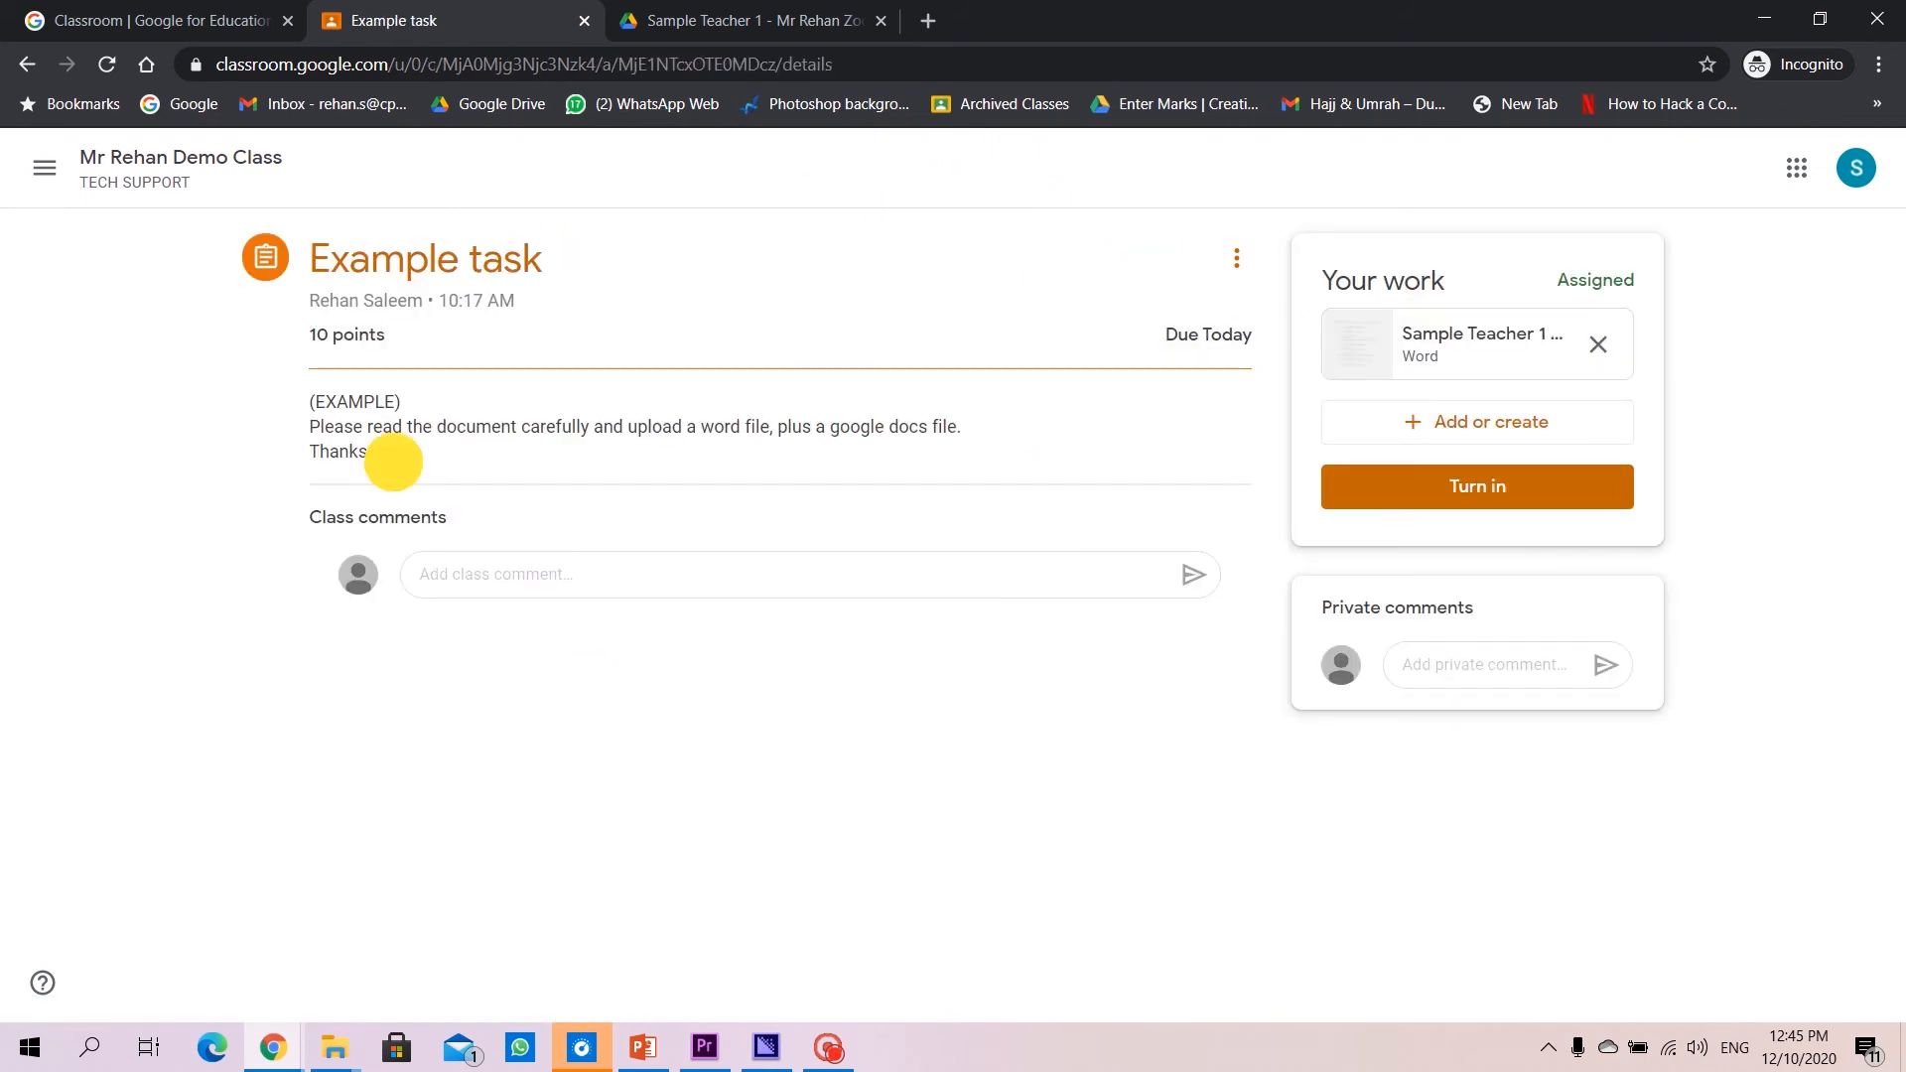
drag(401, 401, 368, 451)
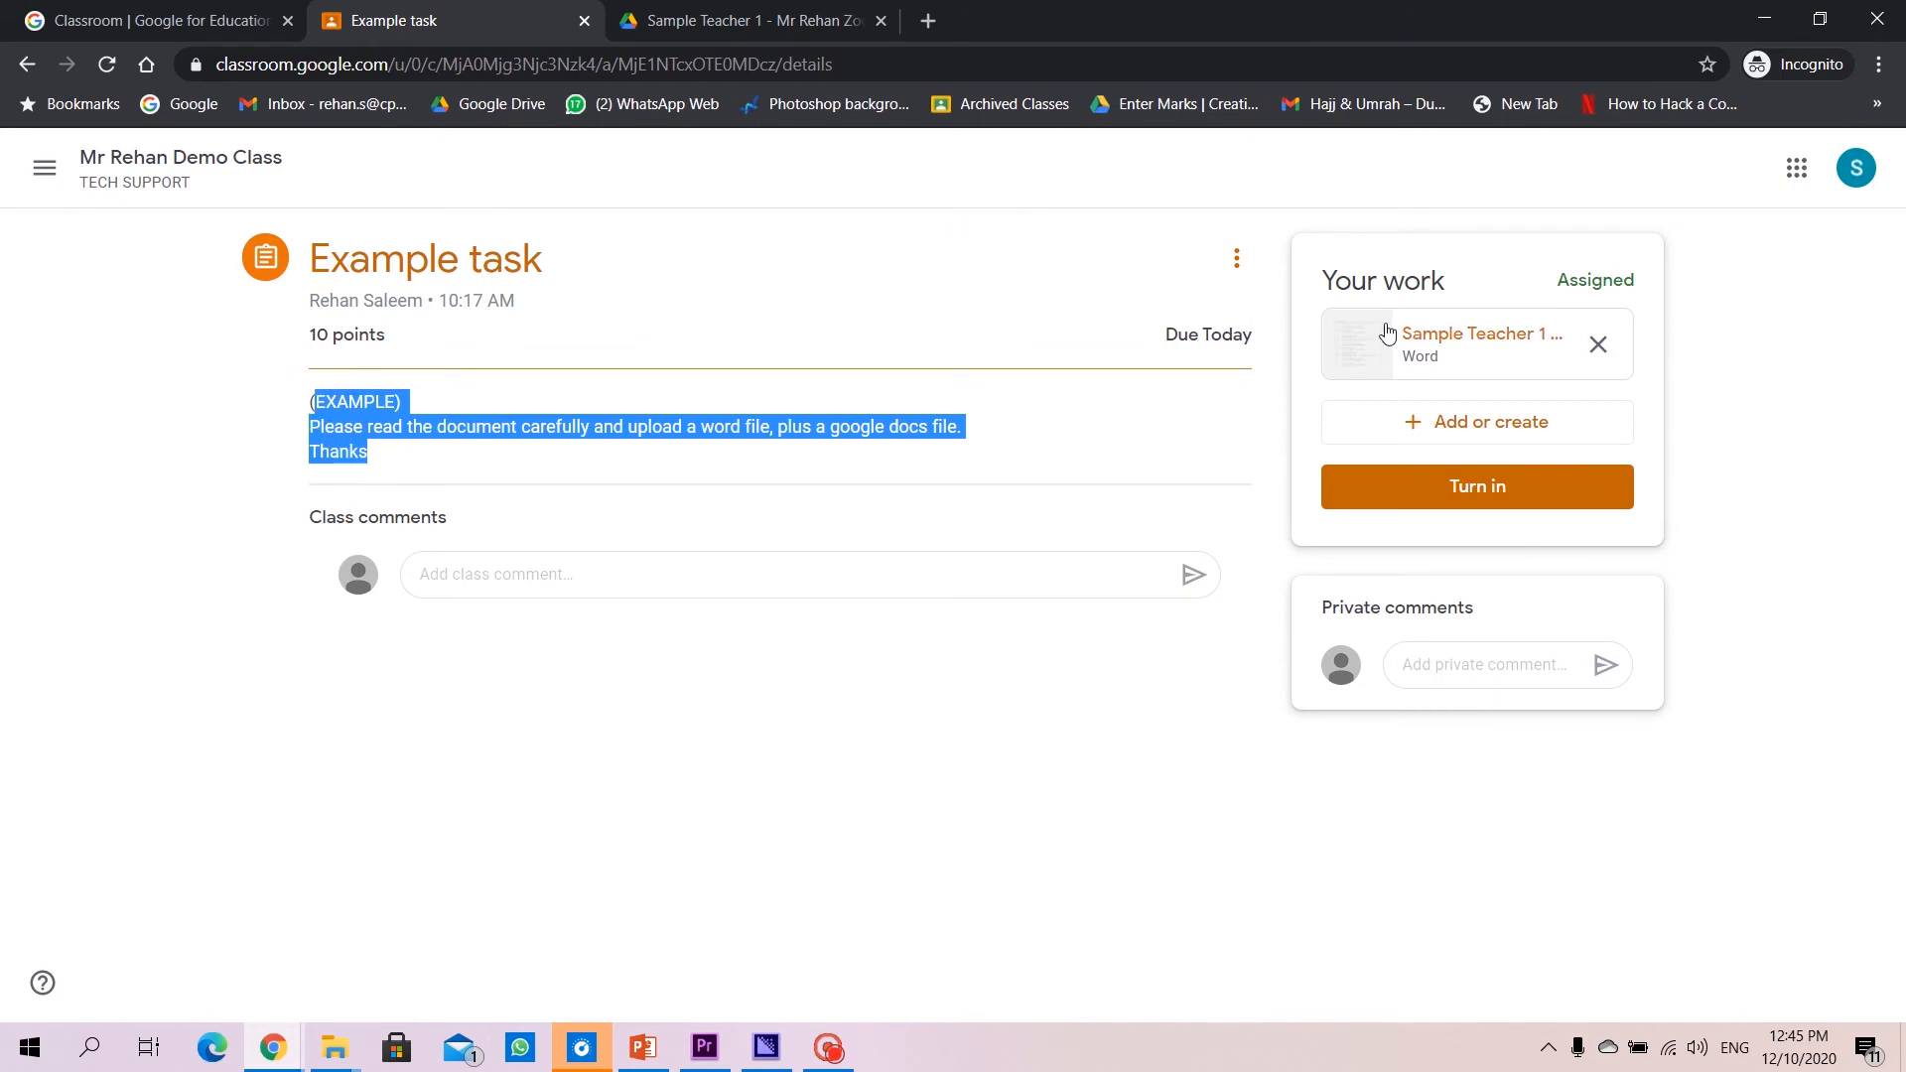
Preview the attached Zoom links Word file, open it in a new tab, and download it
click(1479, 344)
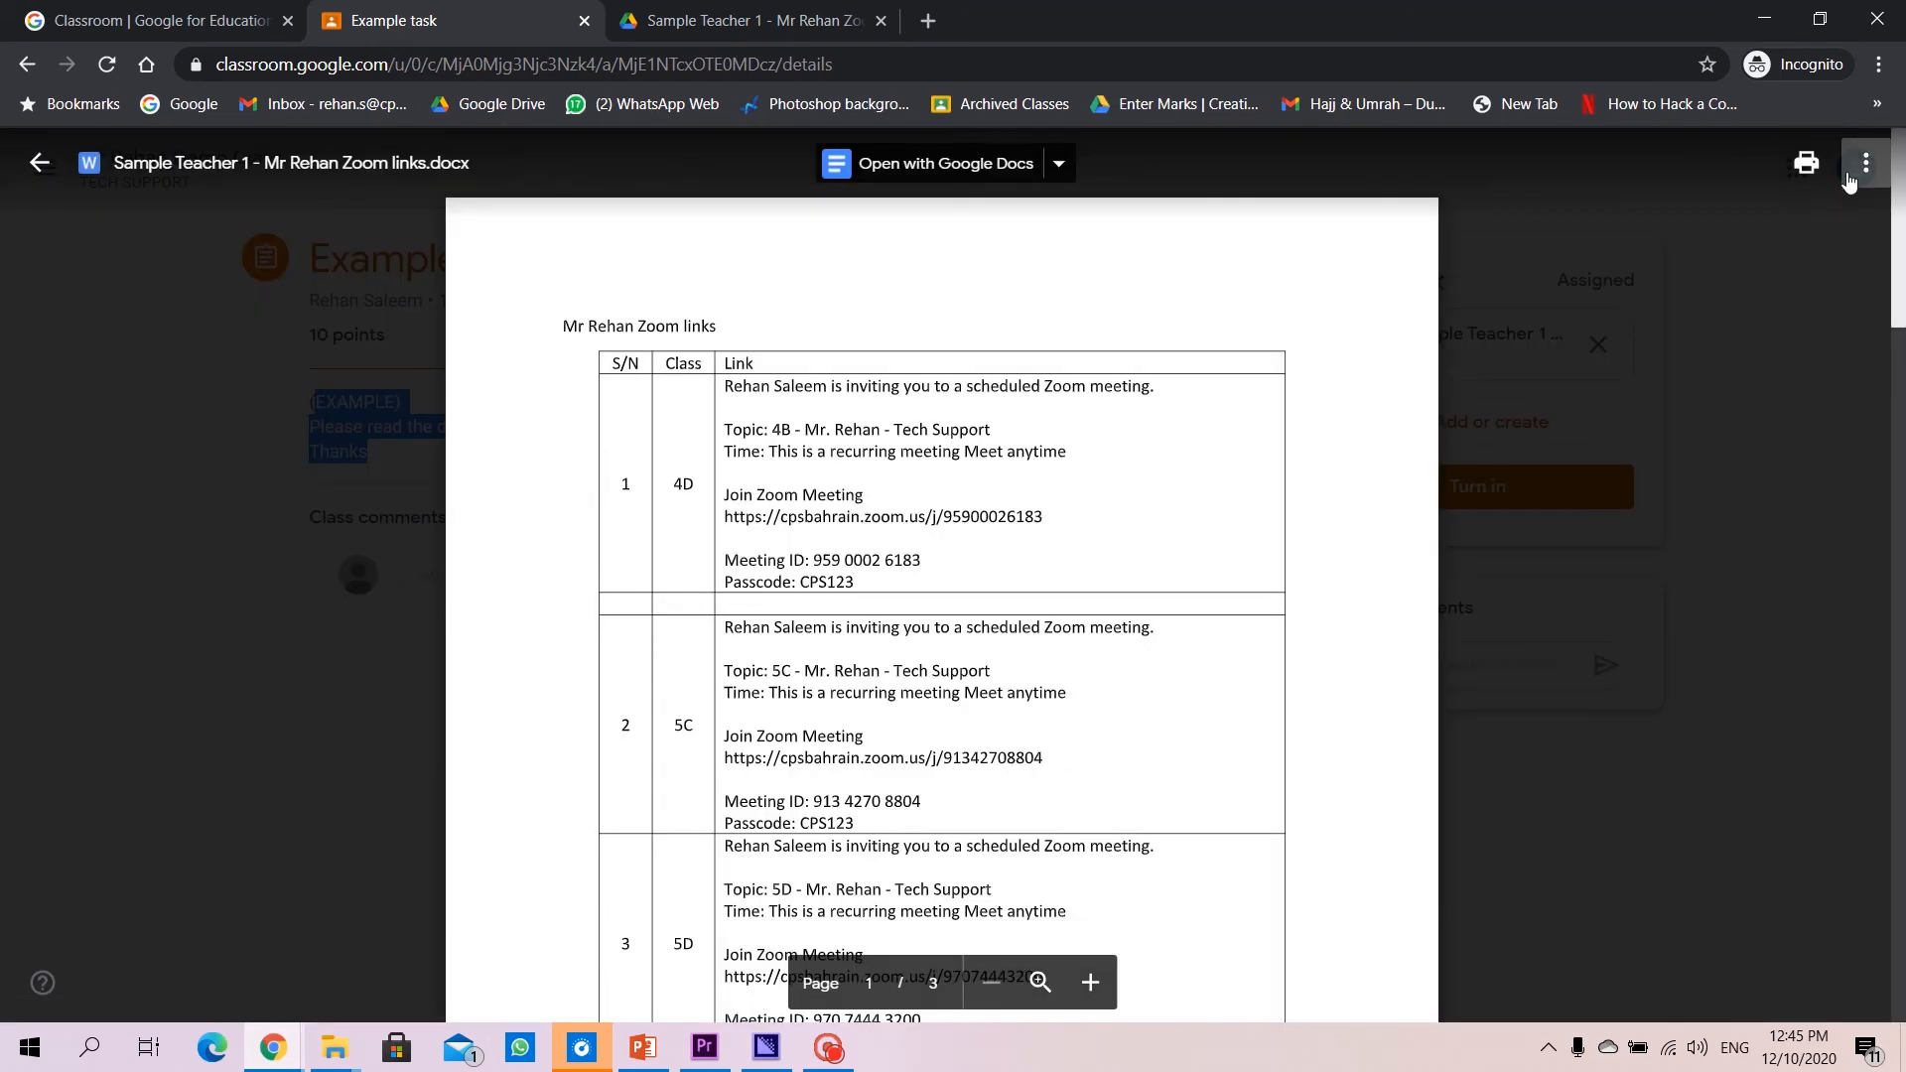
click(1863, 162)
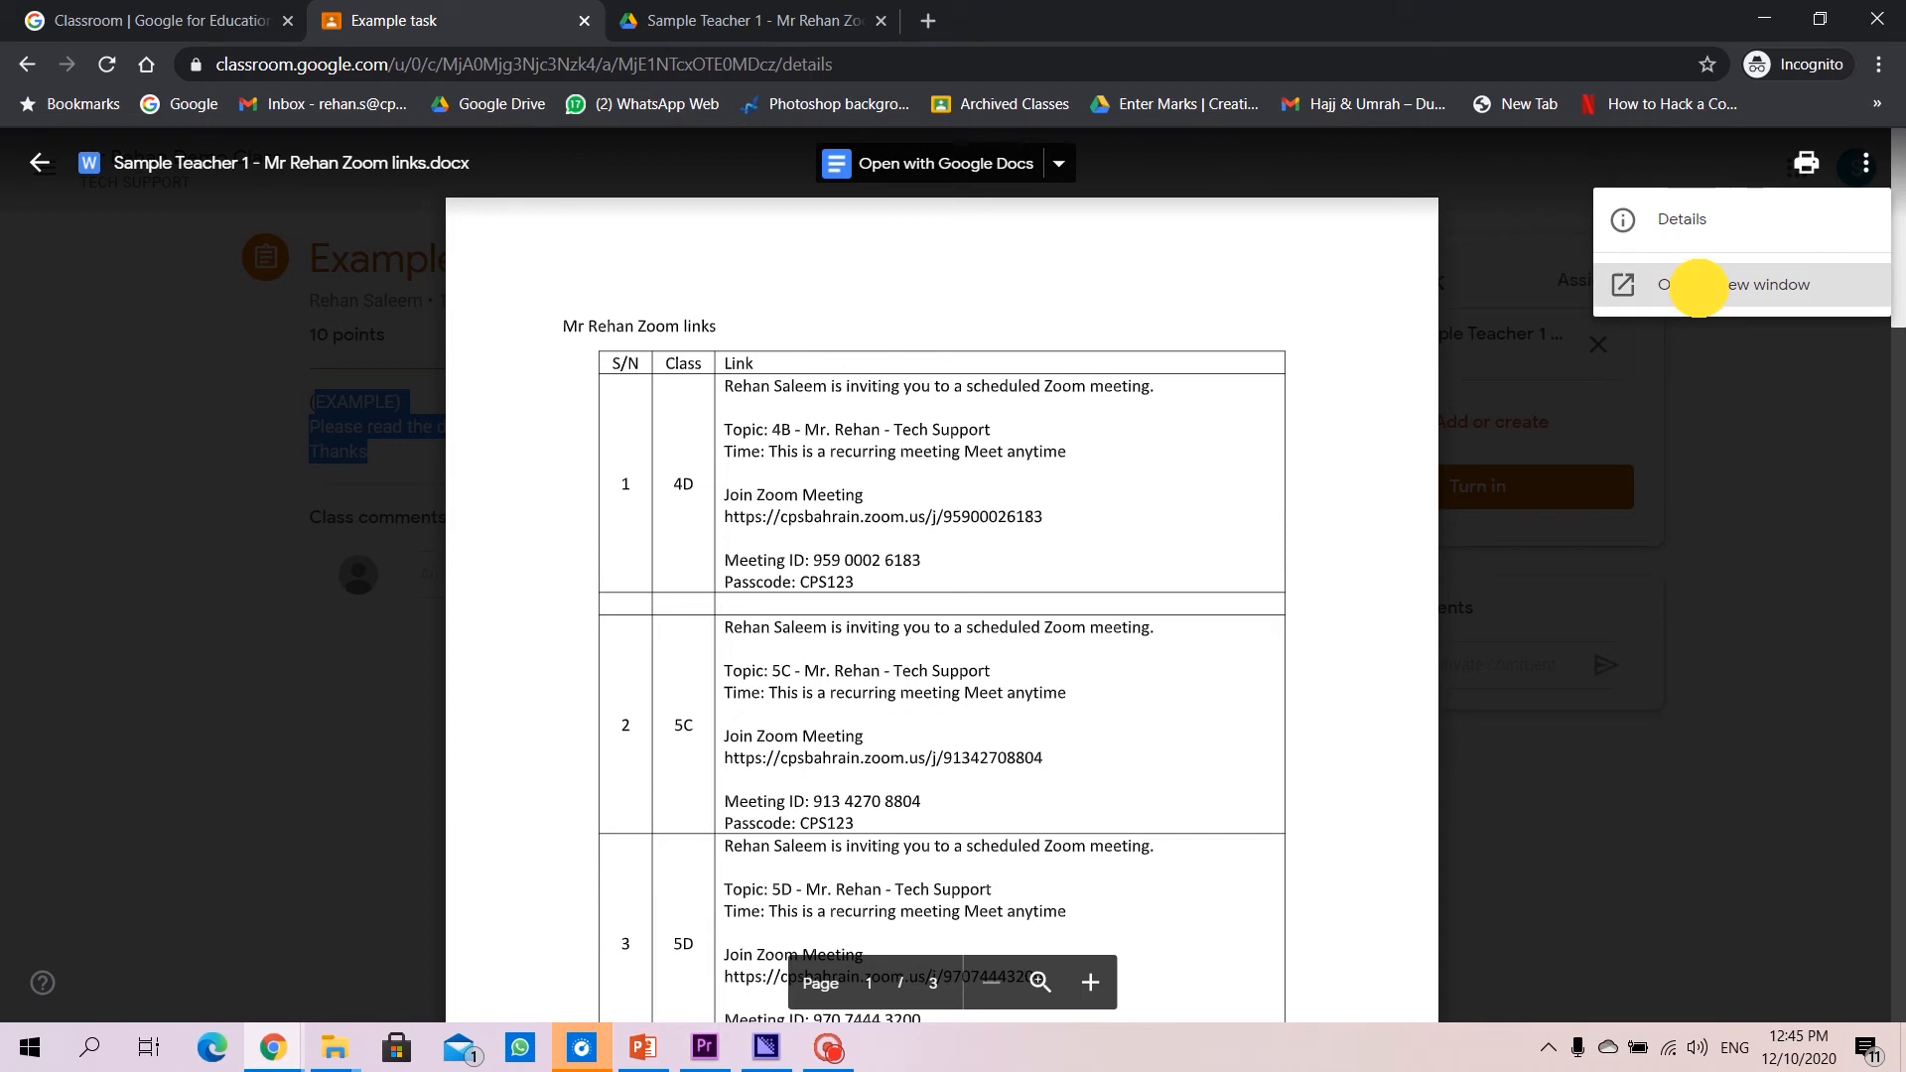
click(1740, 285)
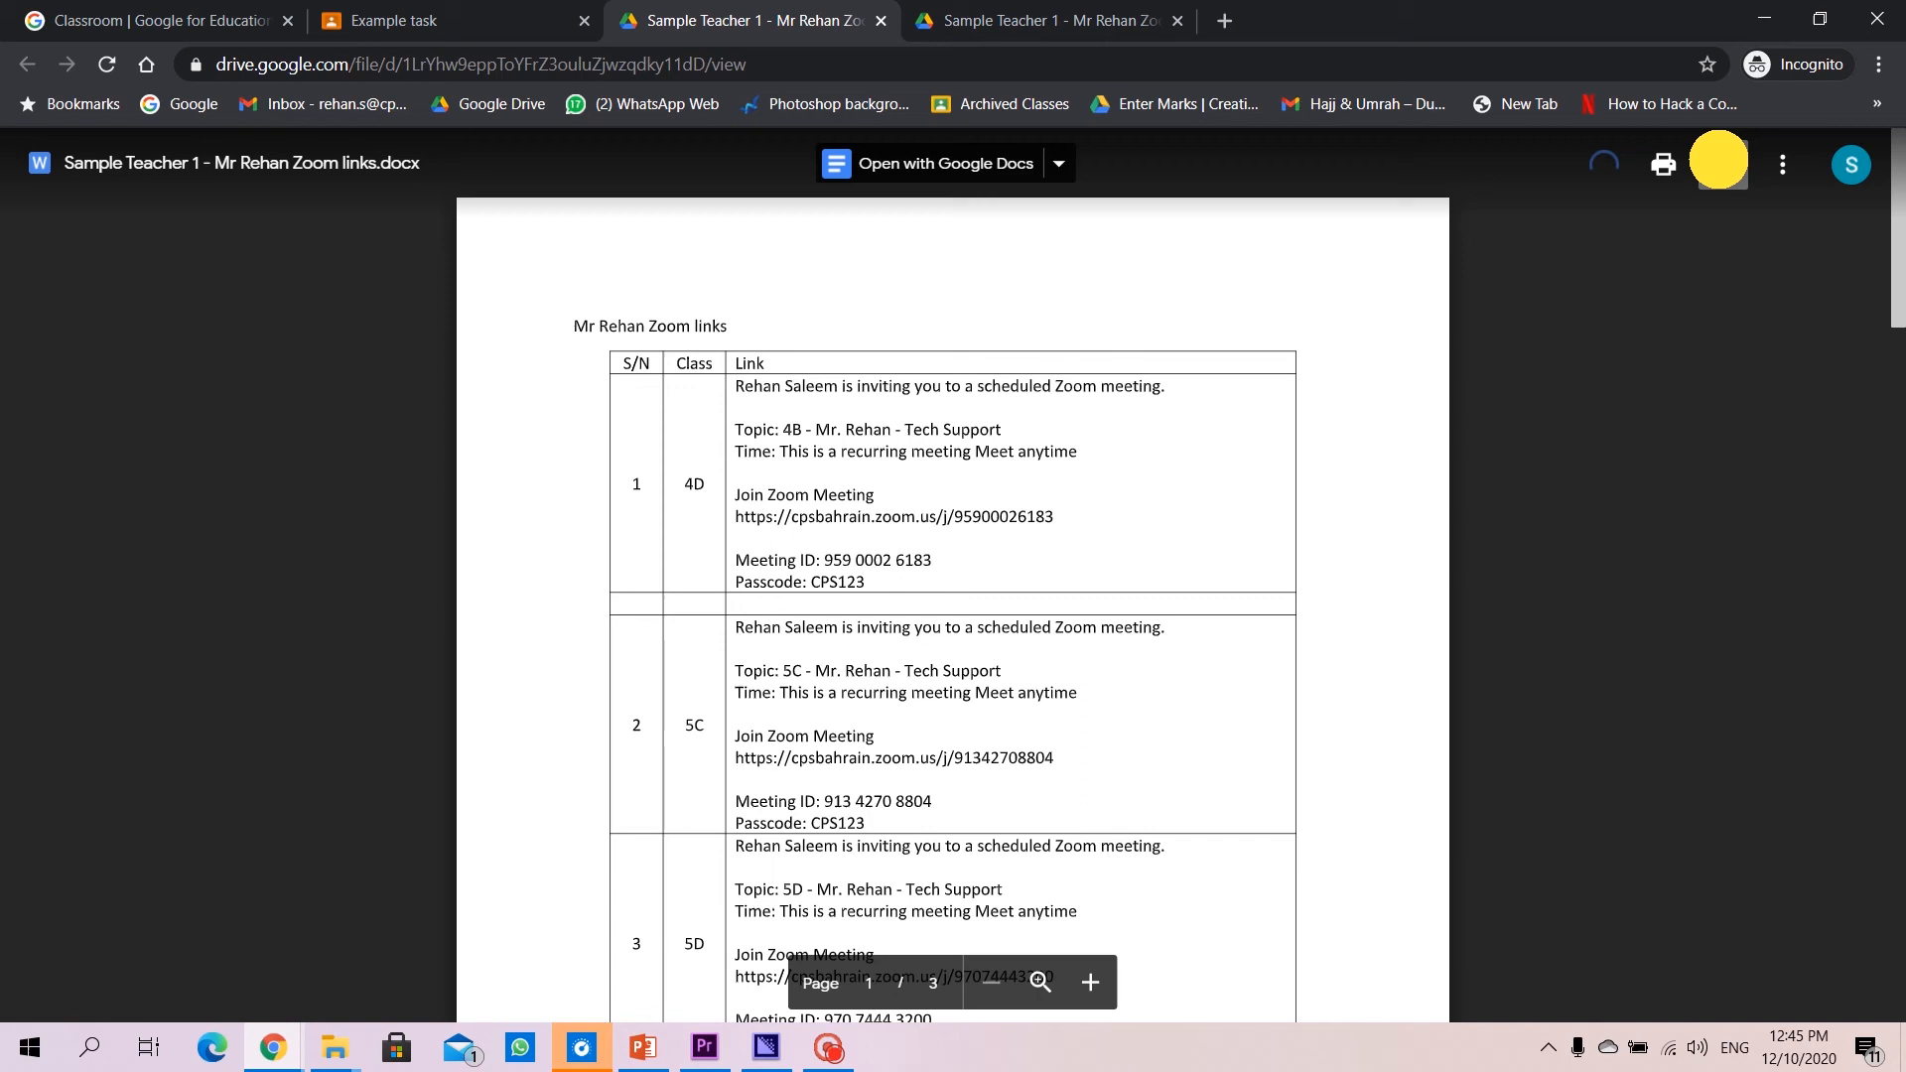
click(1721, 164)
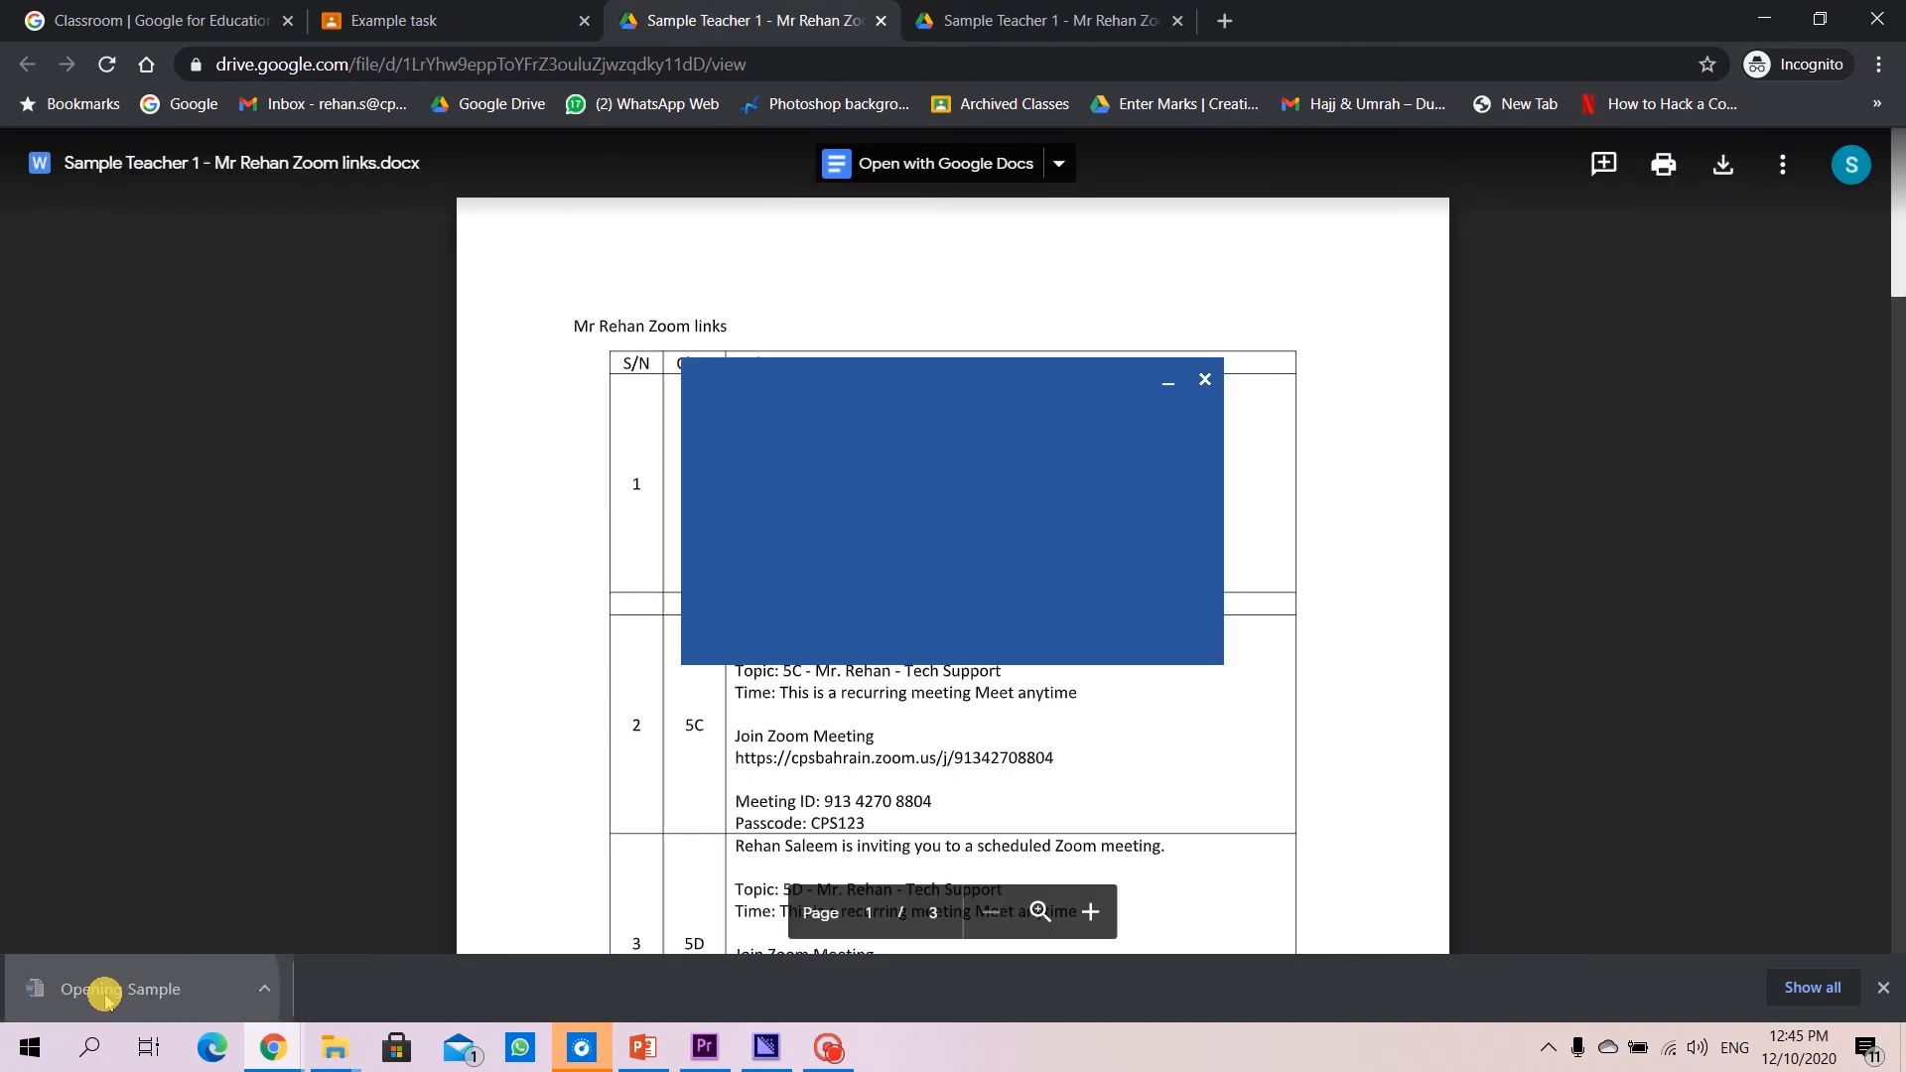
Review the downloaded Zoom links .docx in Word's Protected View, then close Word
click(117, 988)
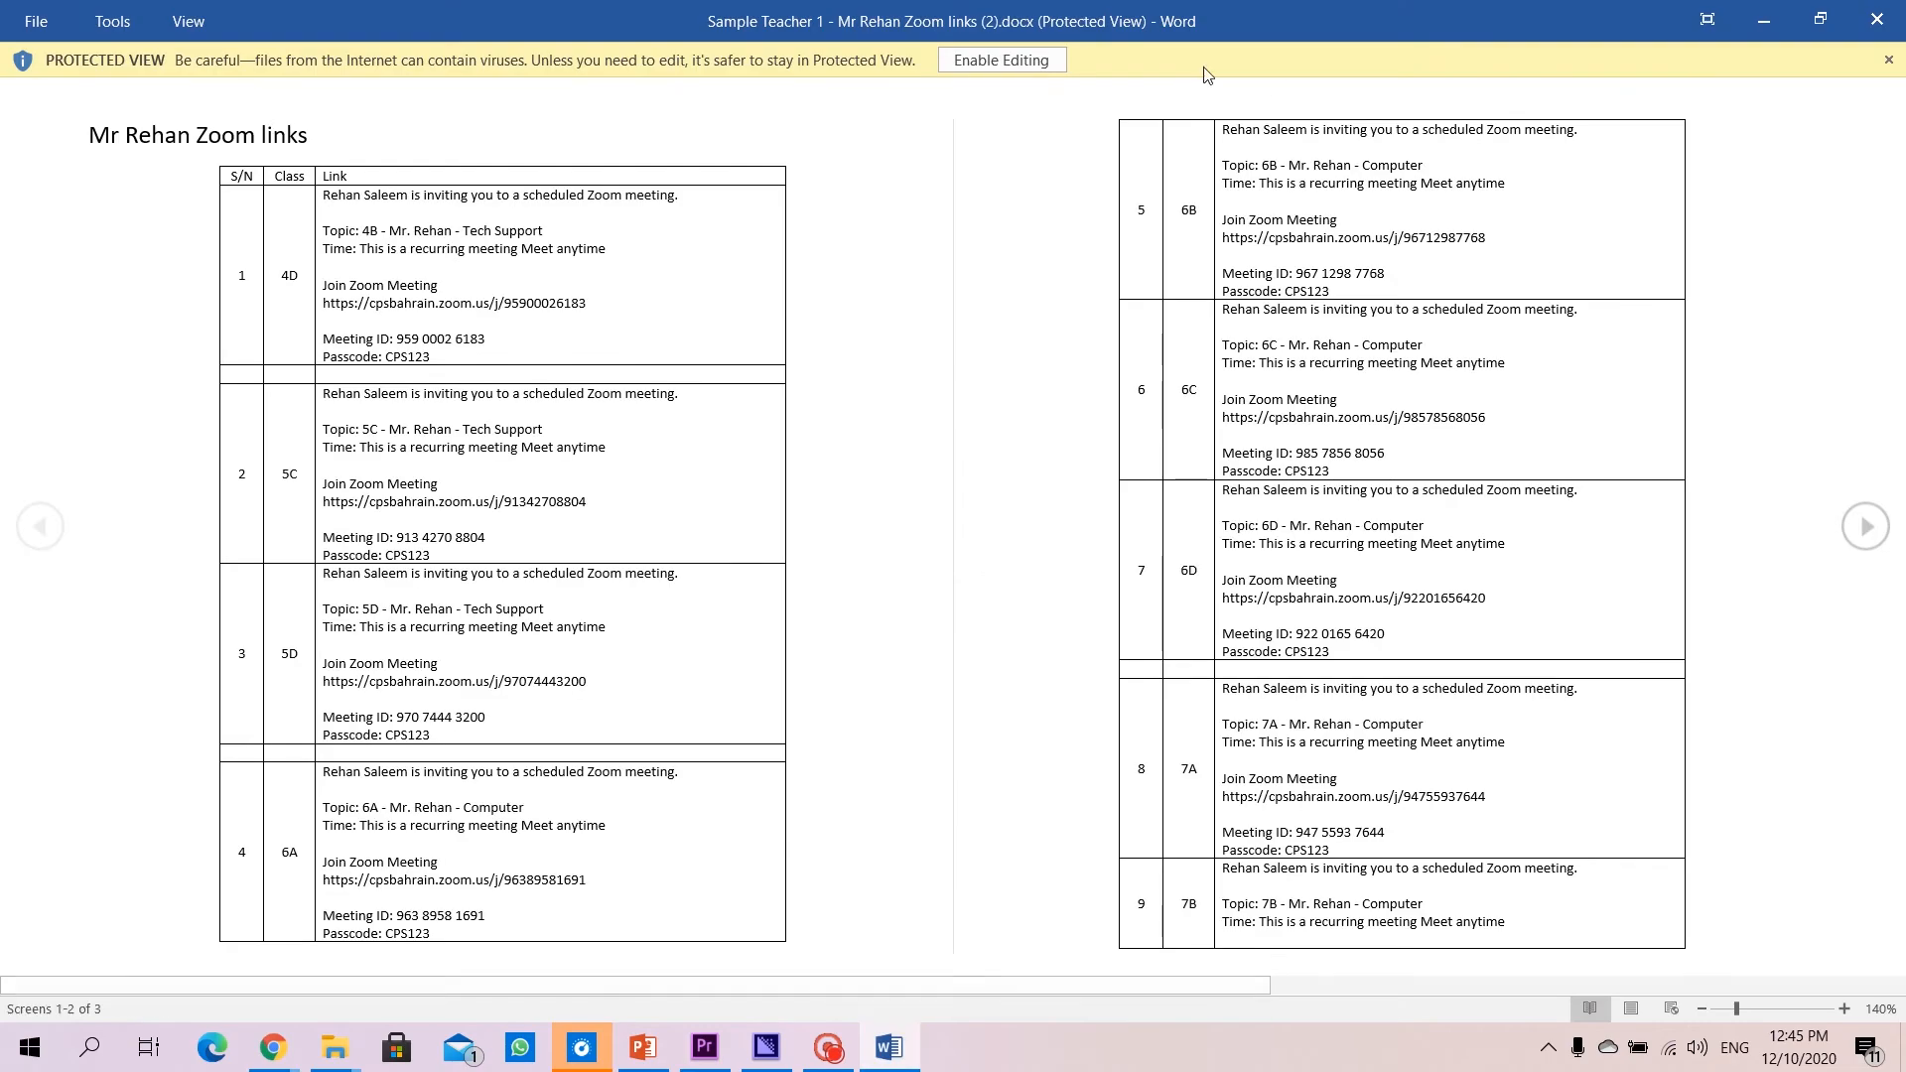
click(1000, 60)
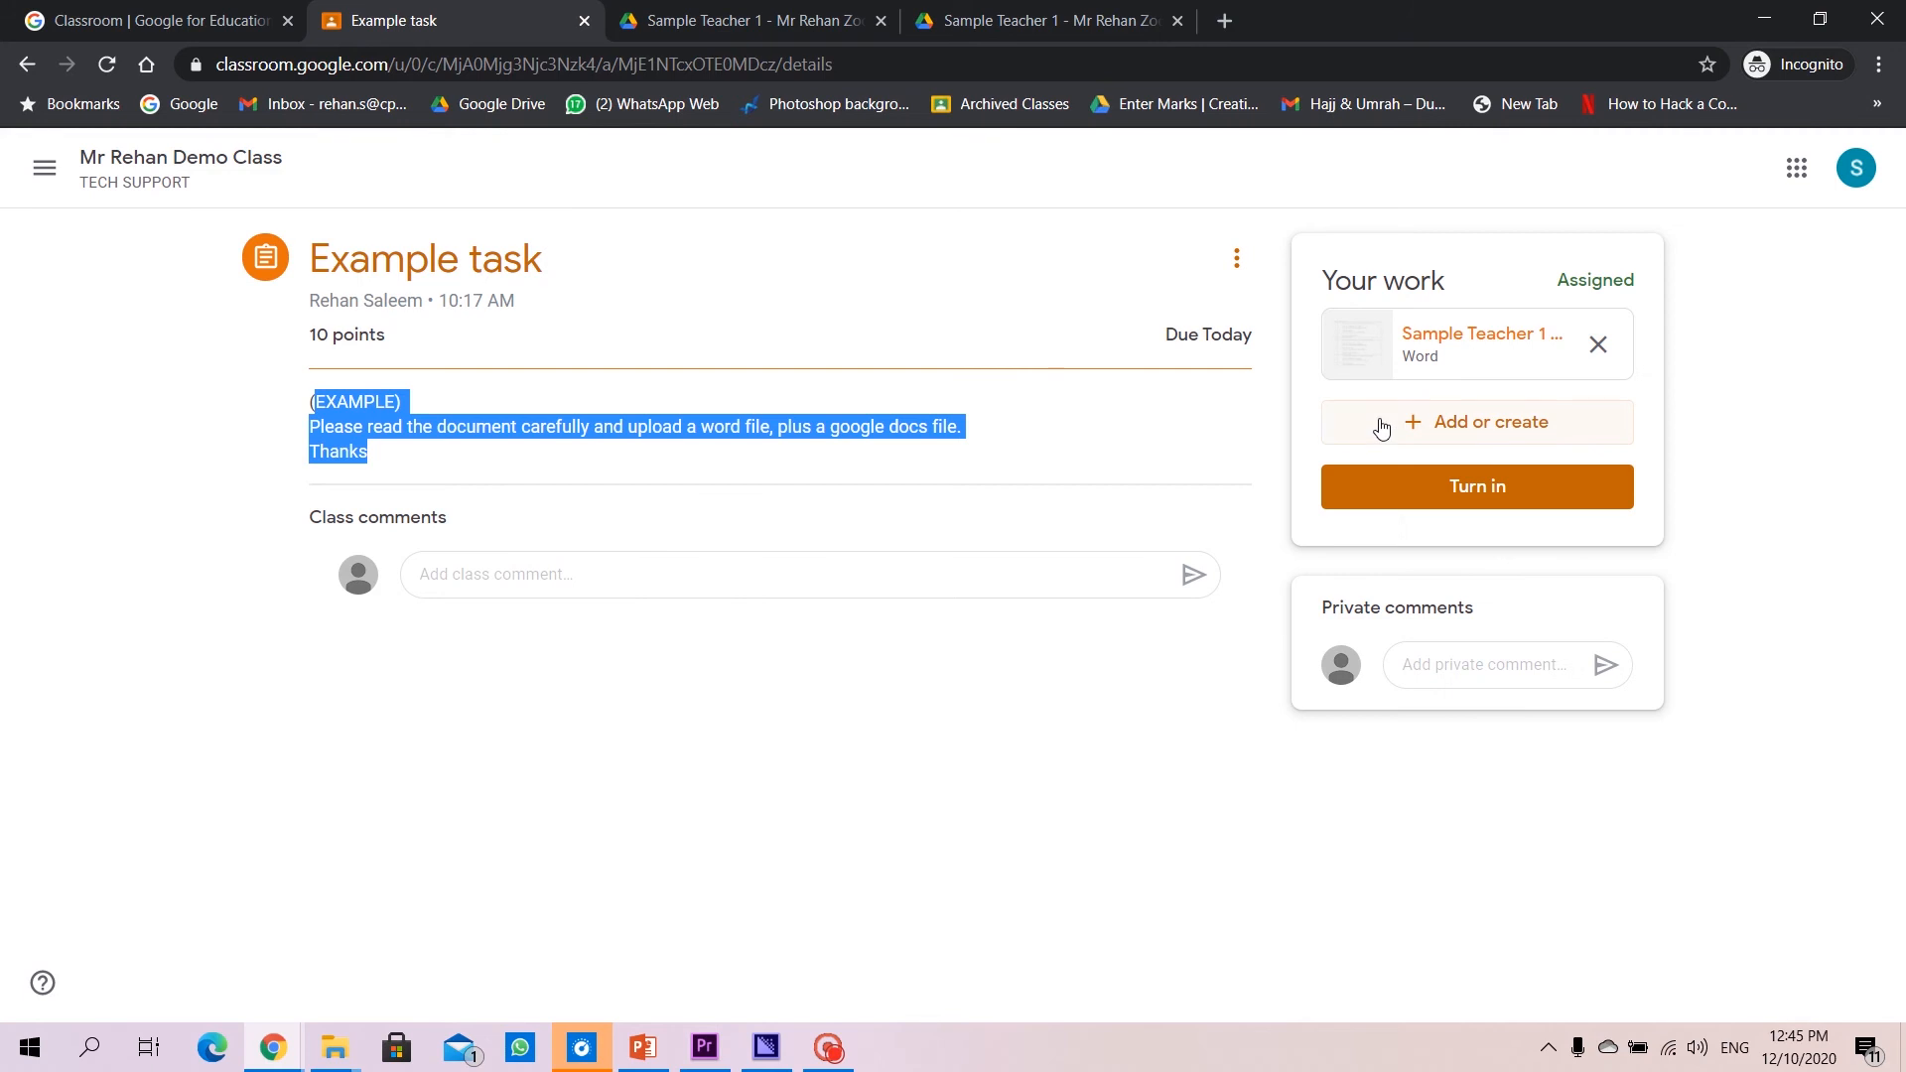
Upload example task.docx from the computer to the Example task's Your work
click(1476, 422)
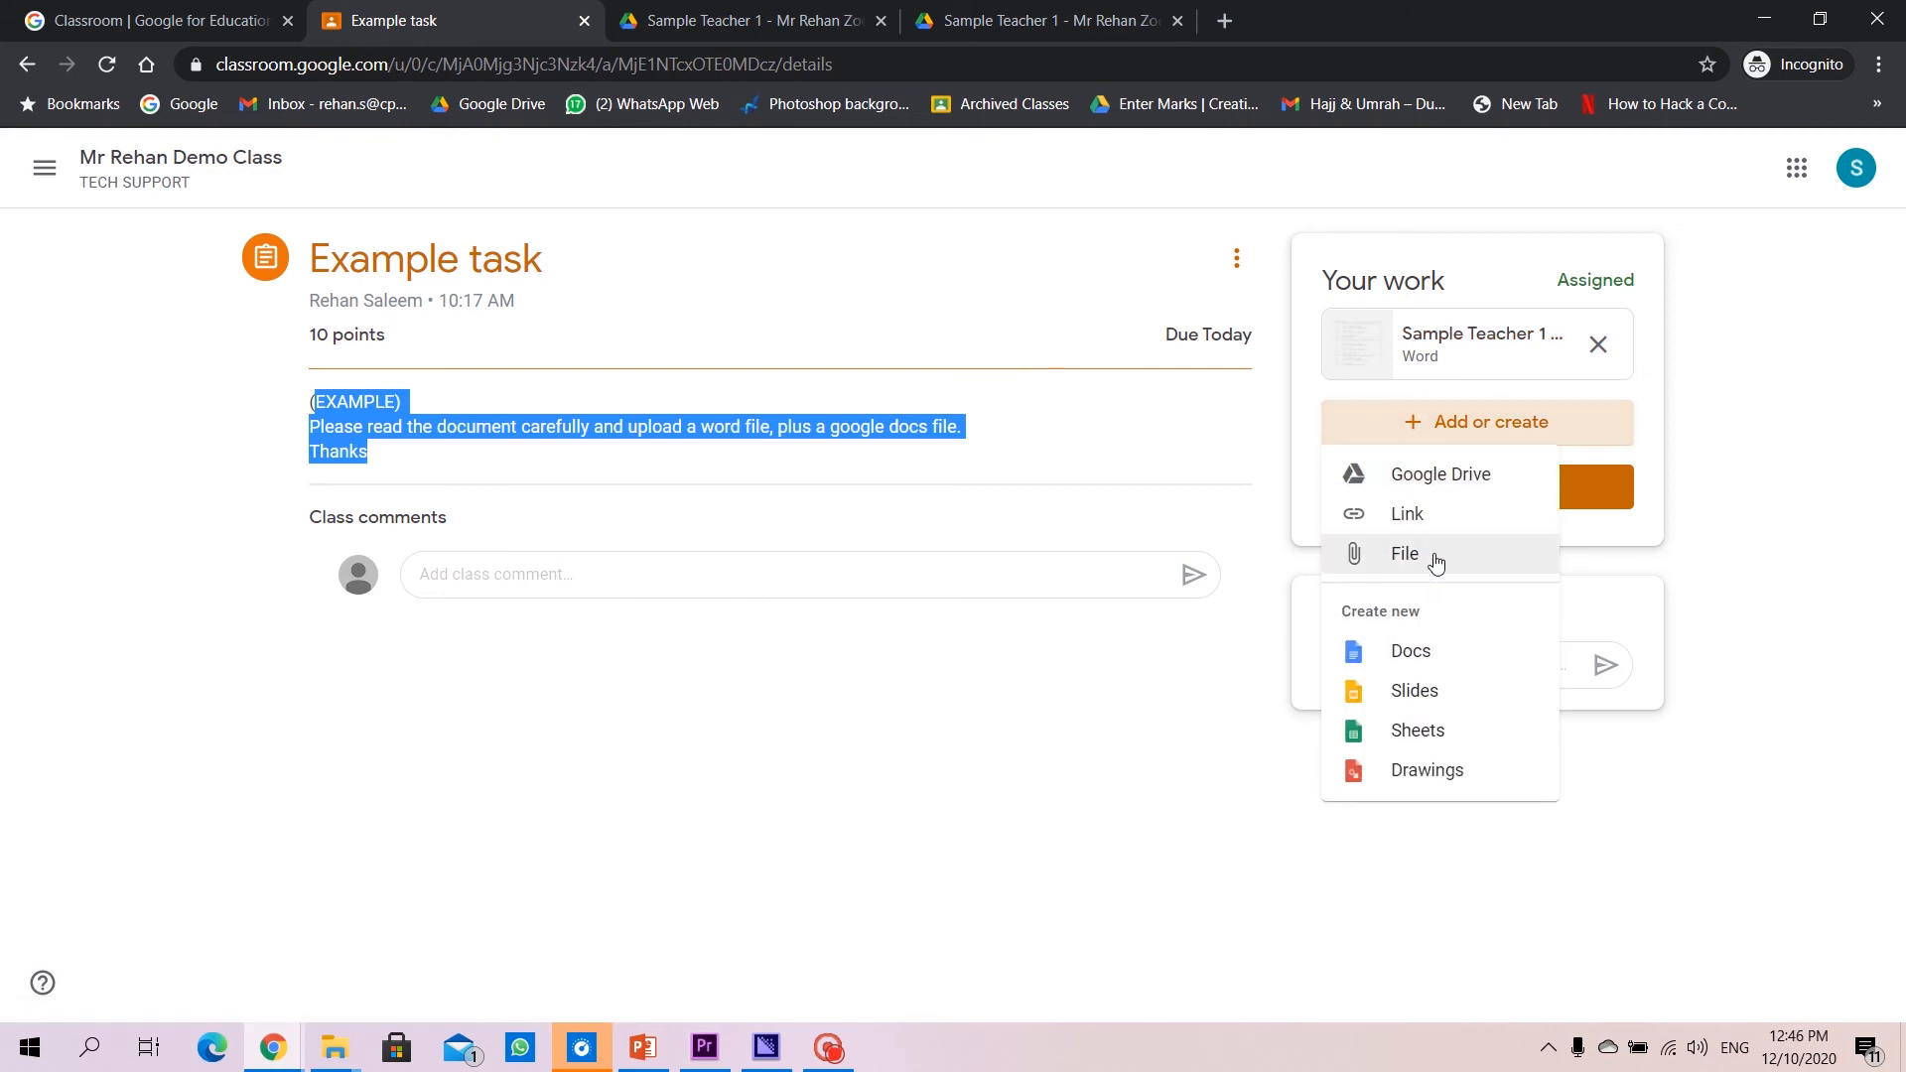
click(1404, 553)
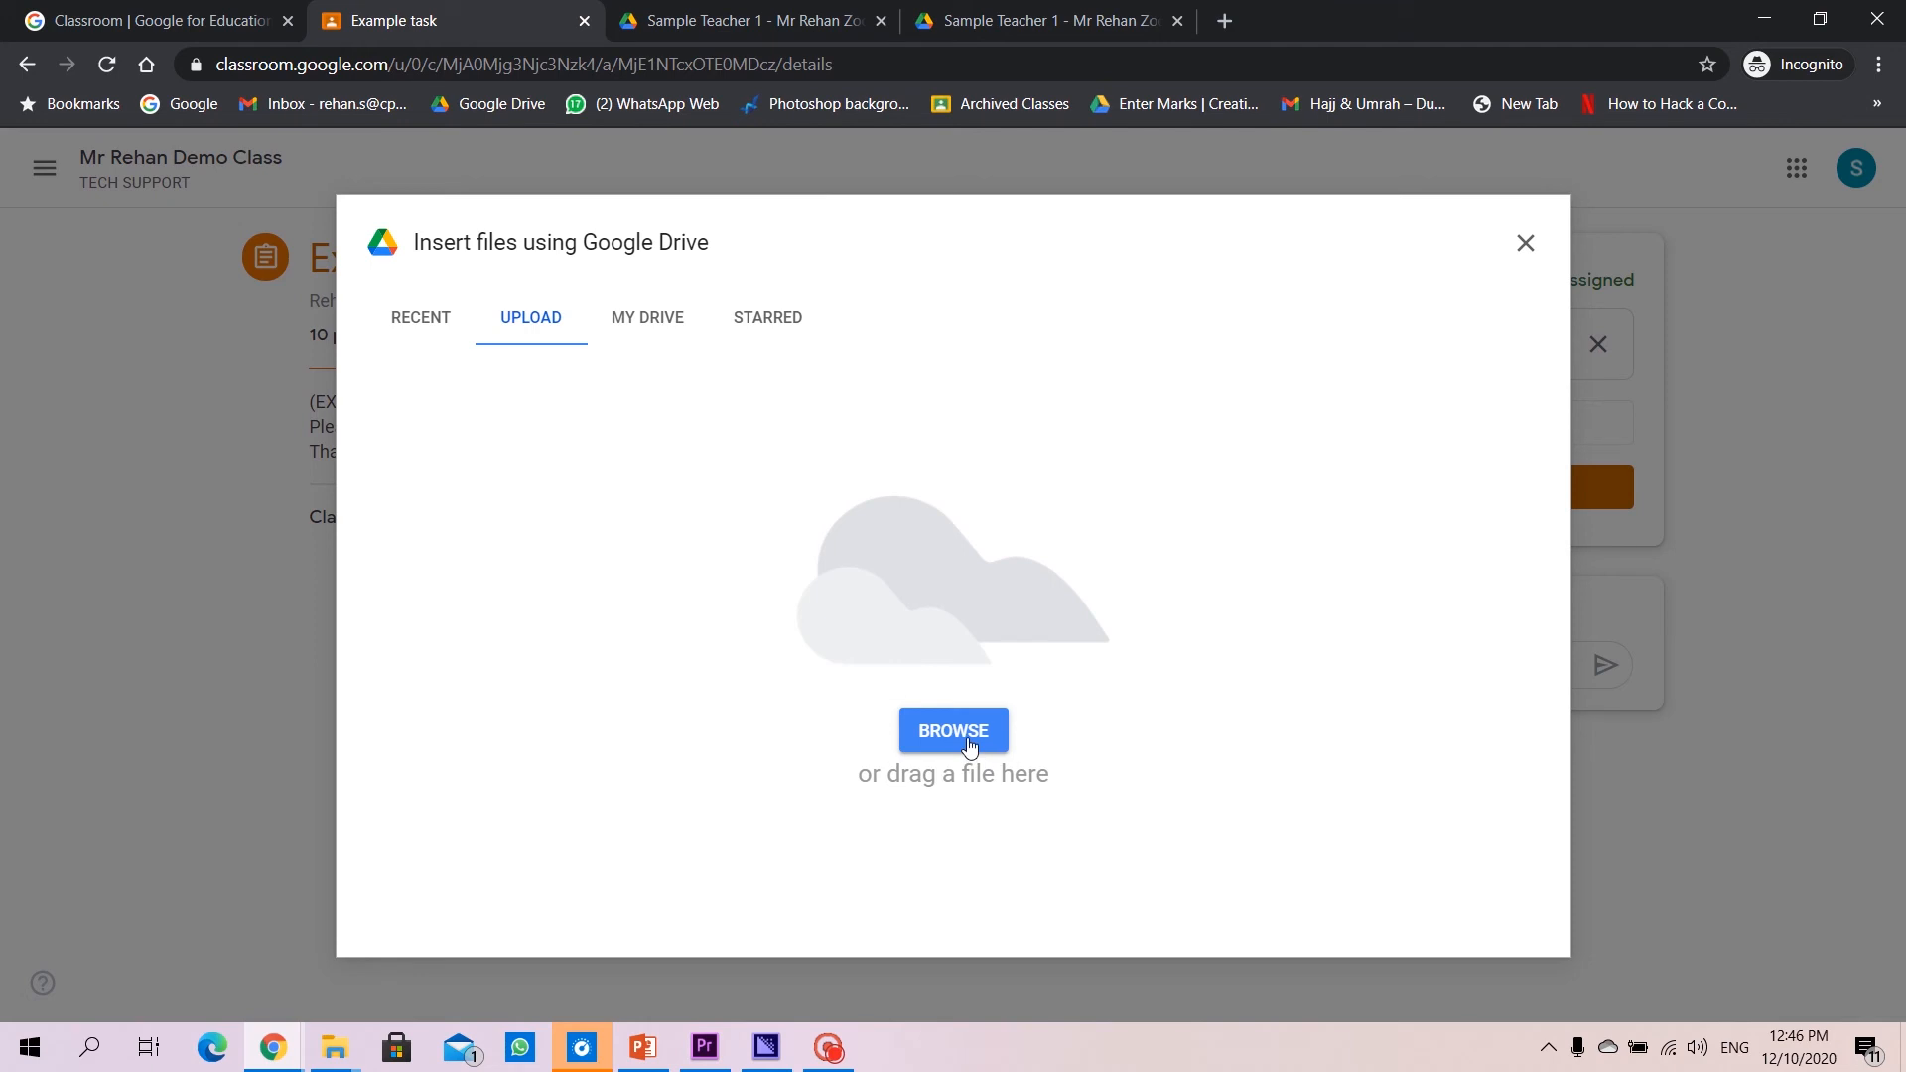
click(953, 731)
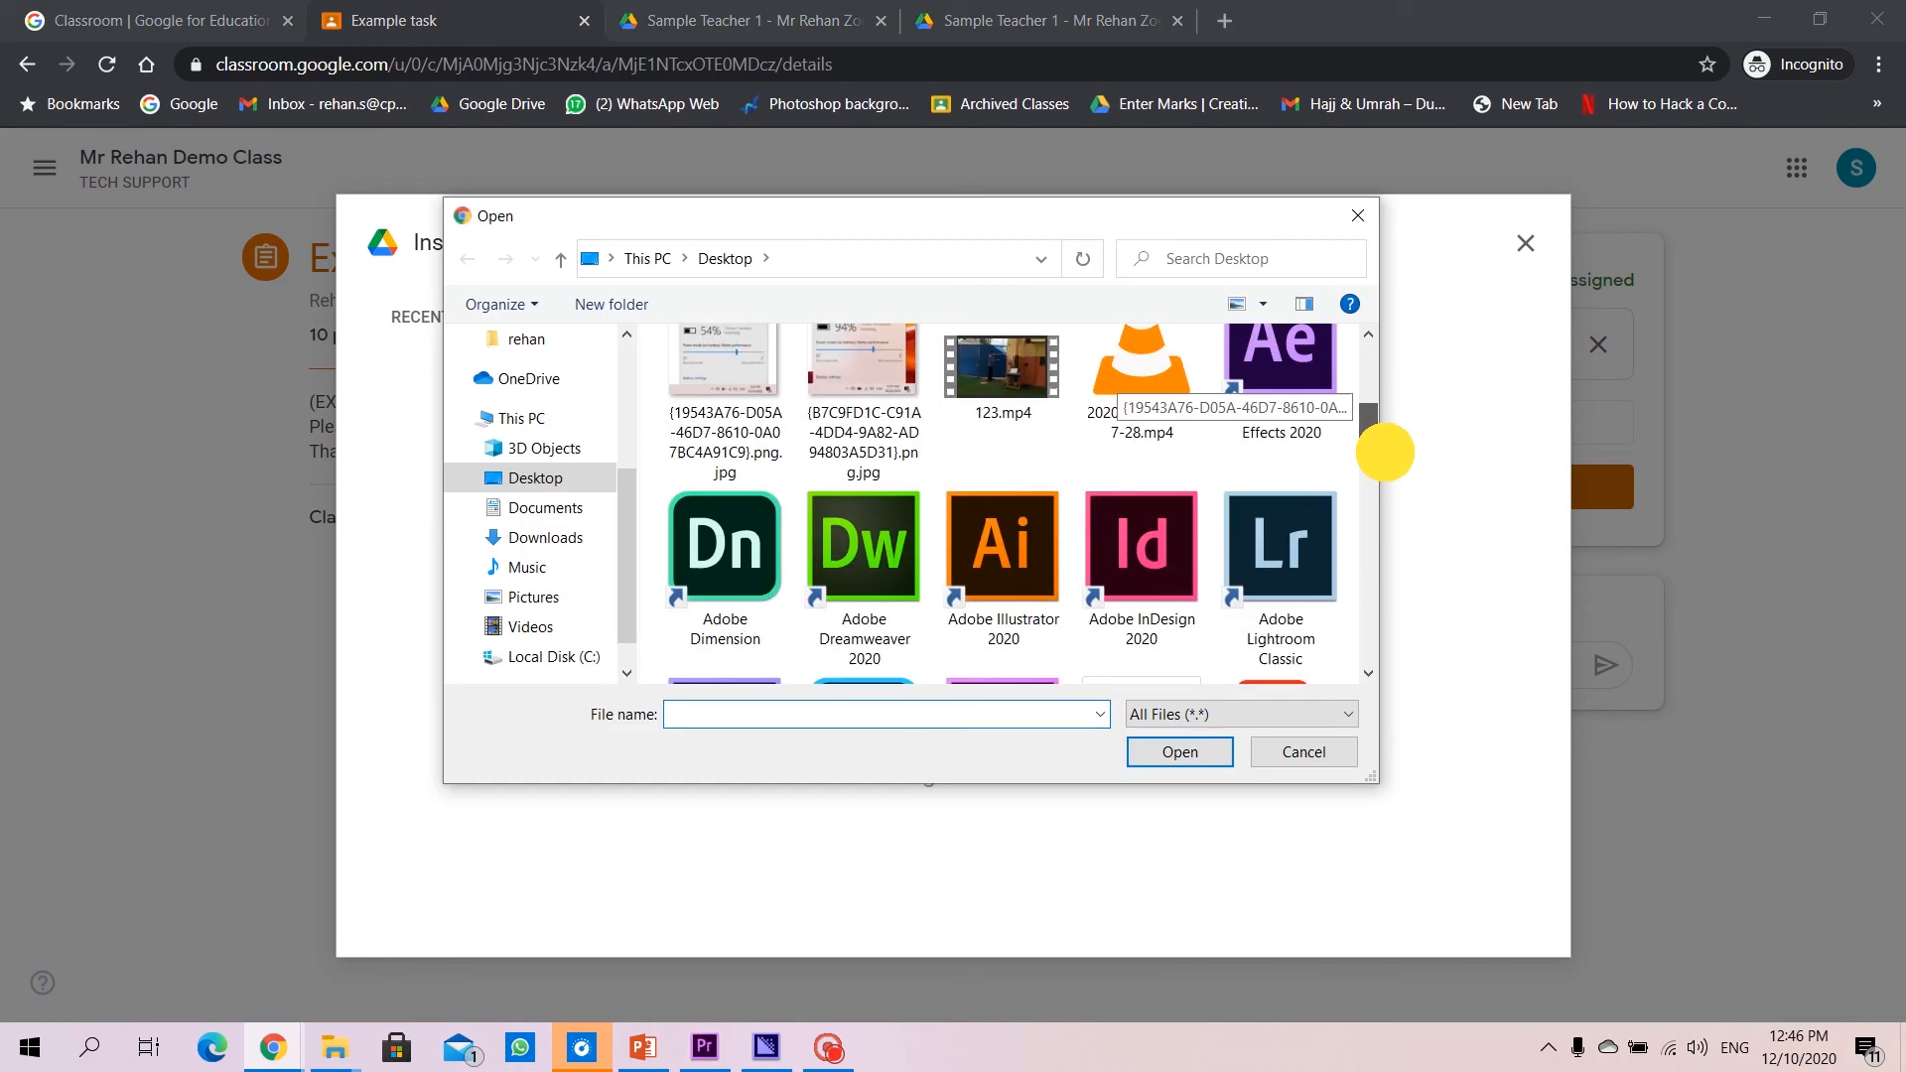
scroll(down, 3)
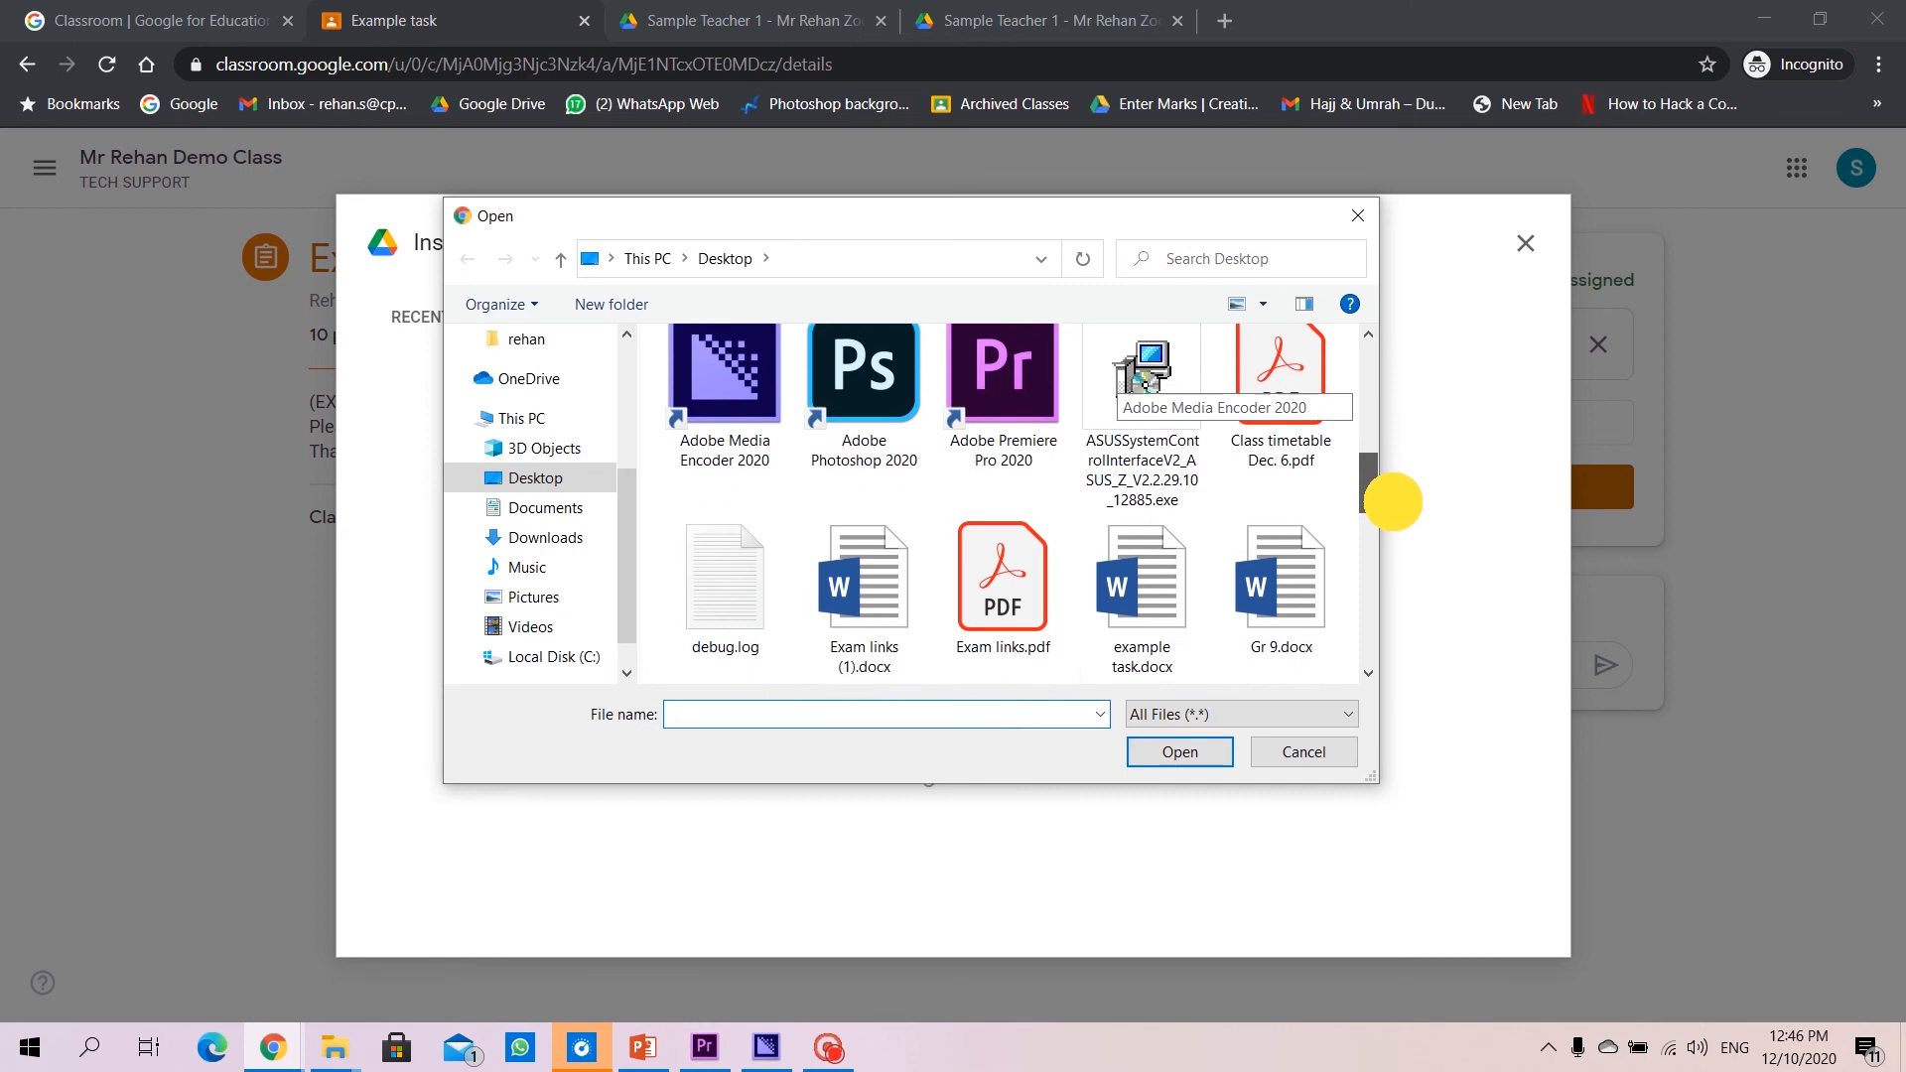
scroll(down, 3)
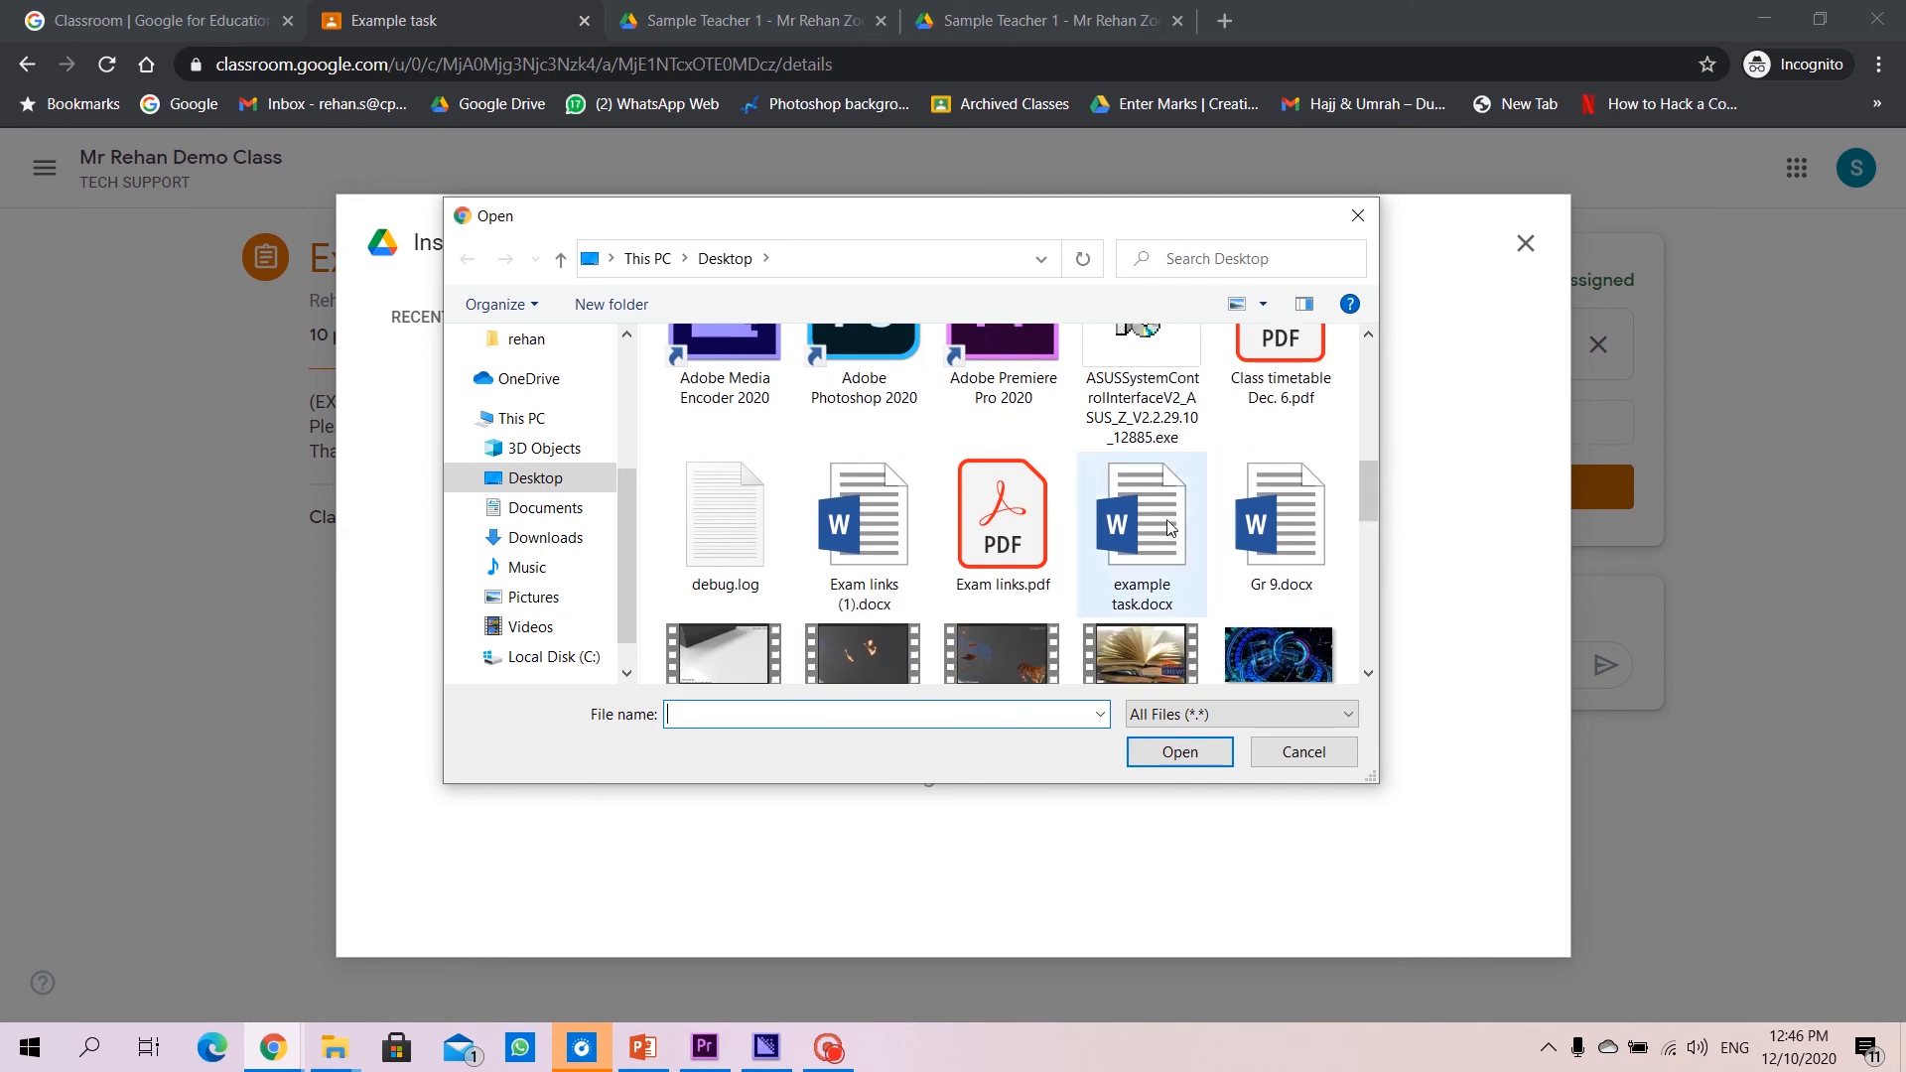
click(1140, 523)
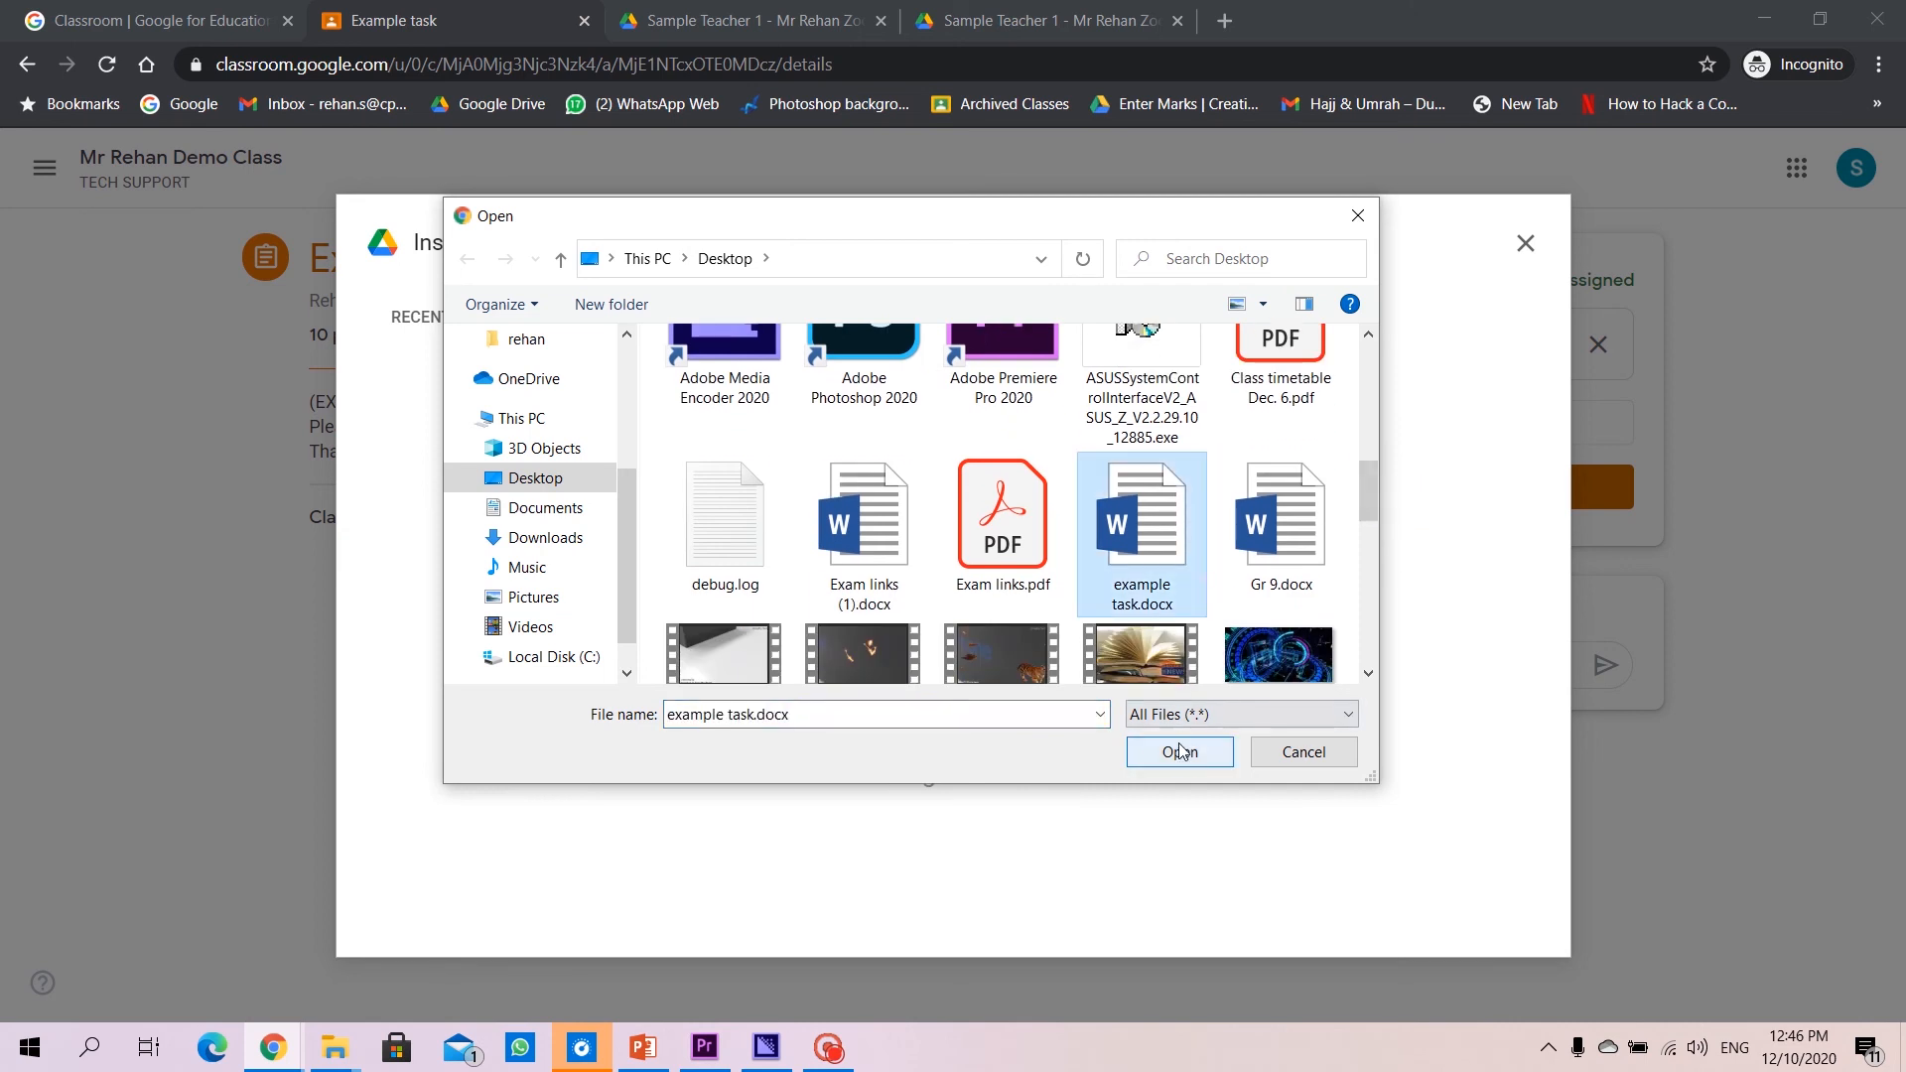
click(1175, 752)
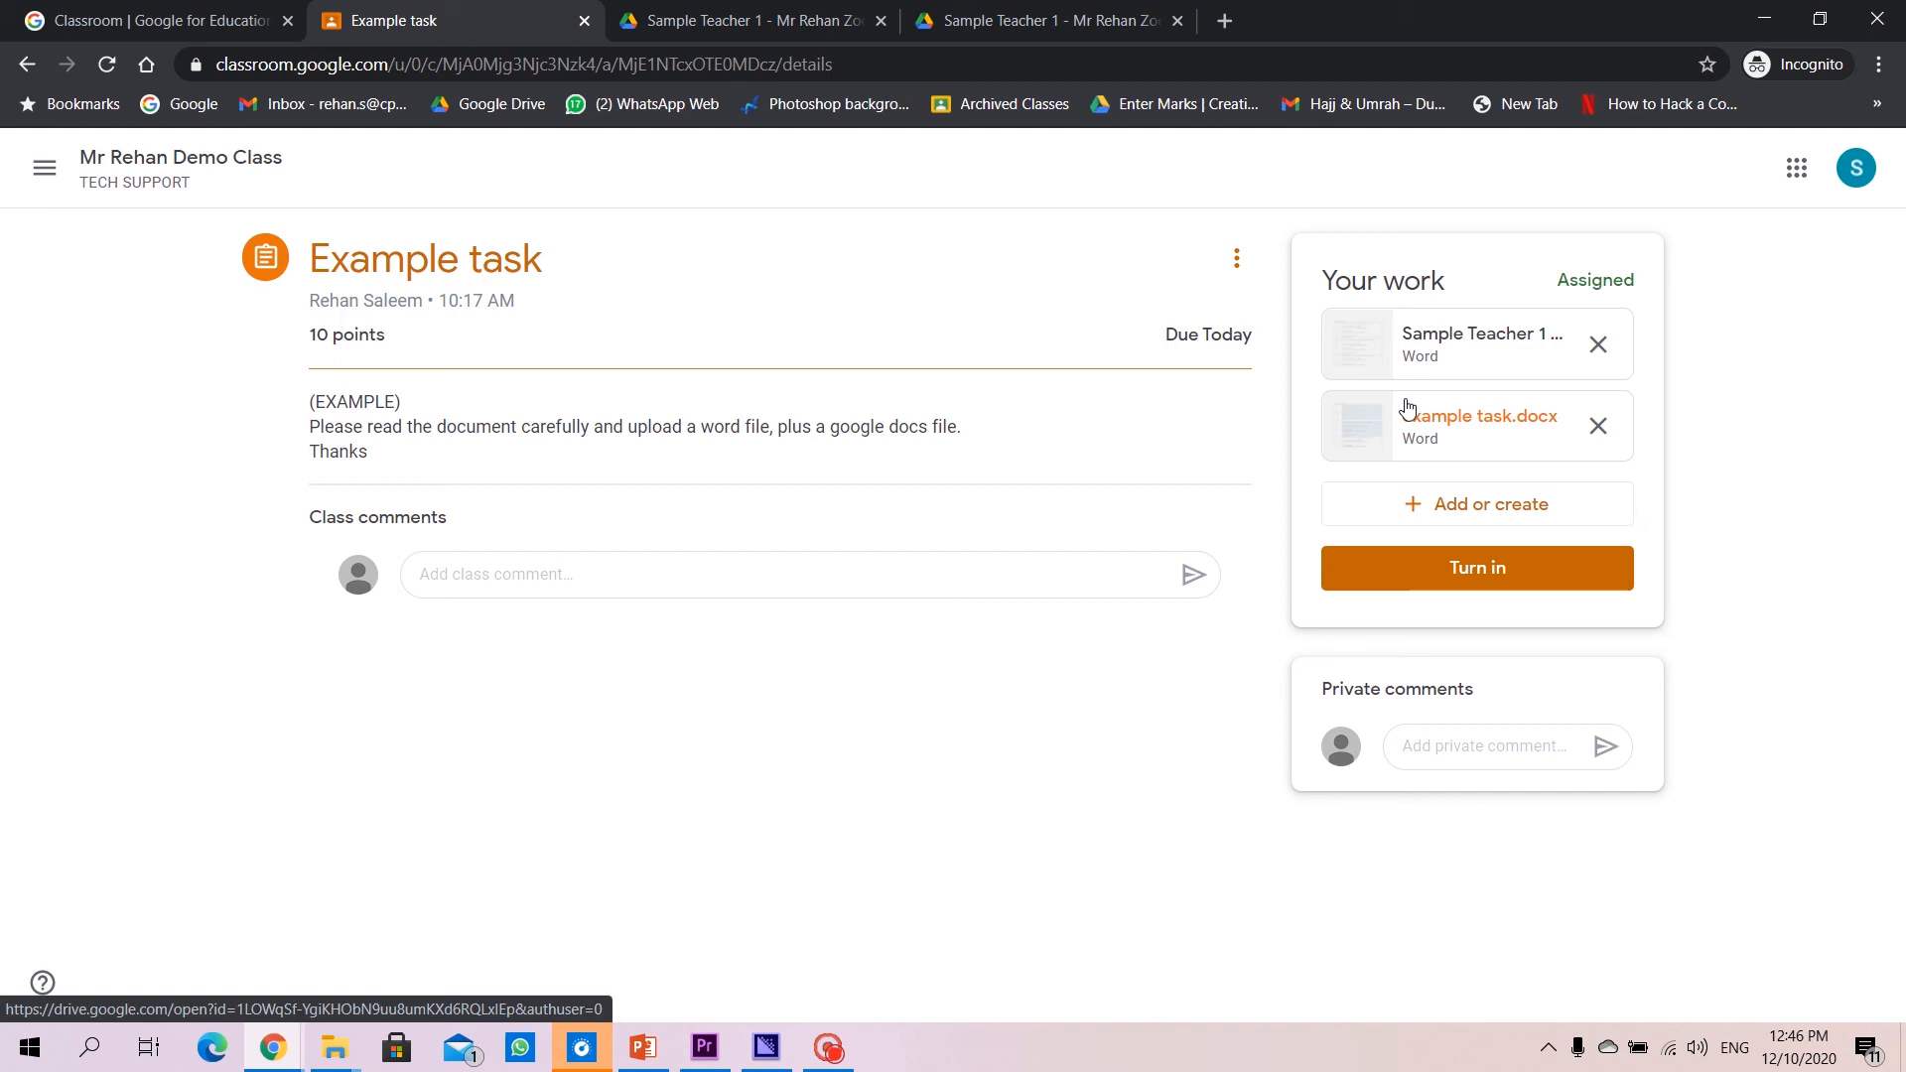
mouse_move(1478, 416)
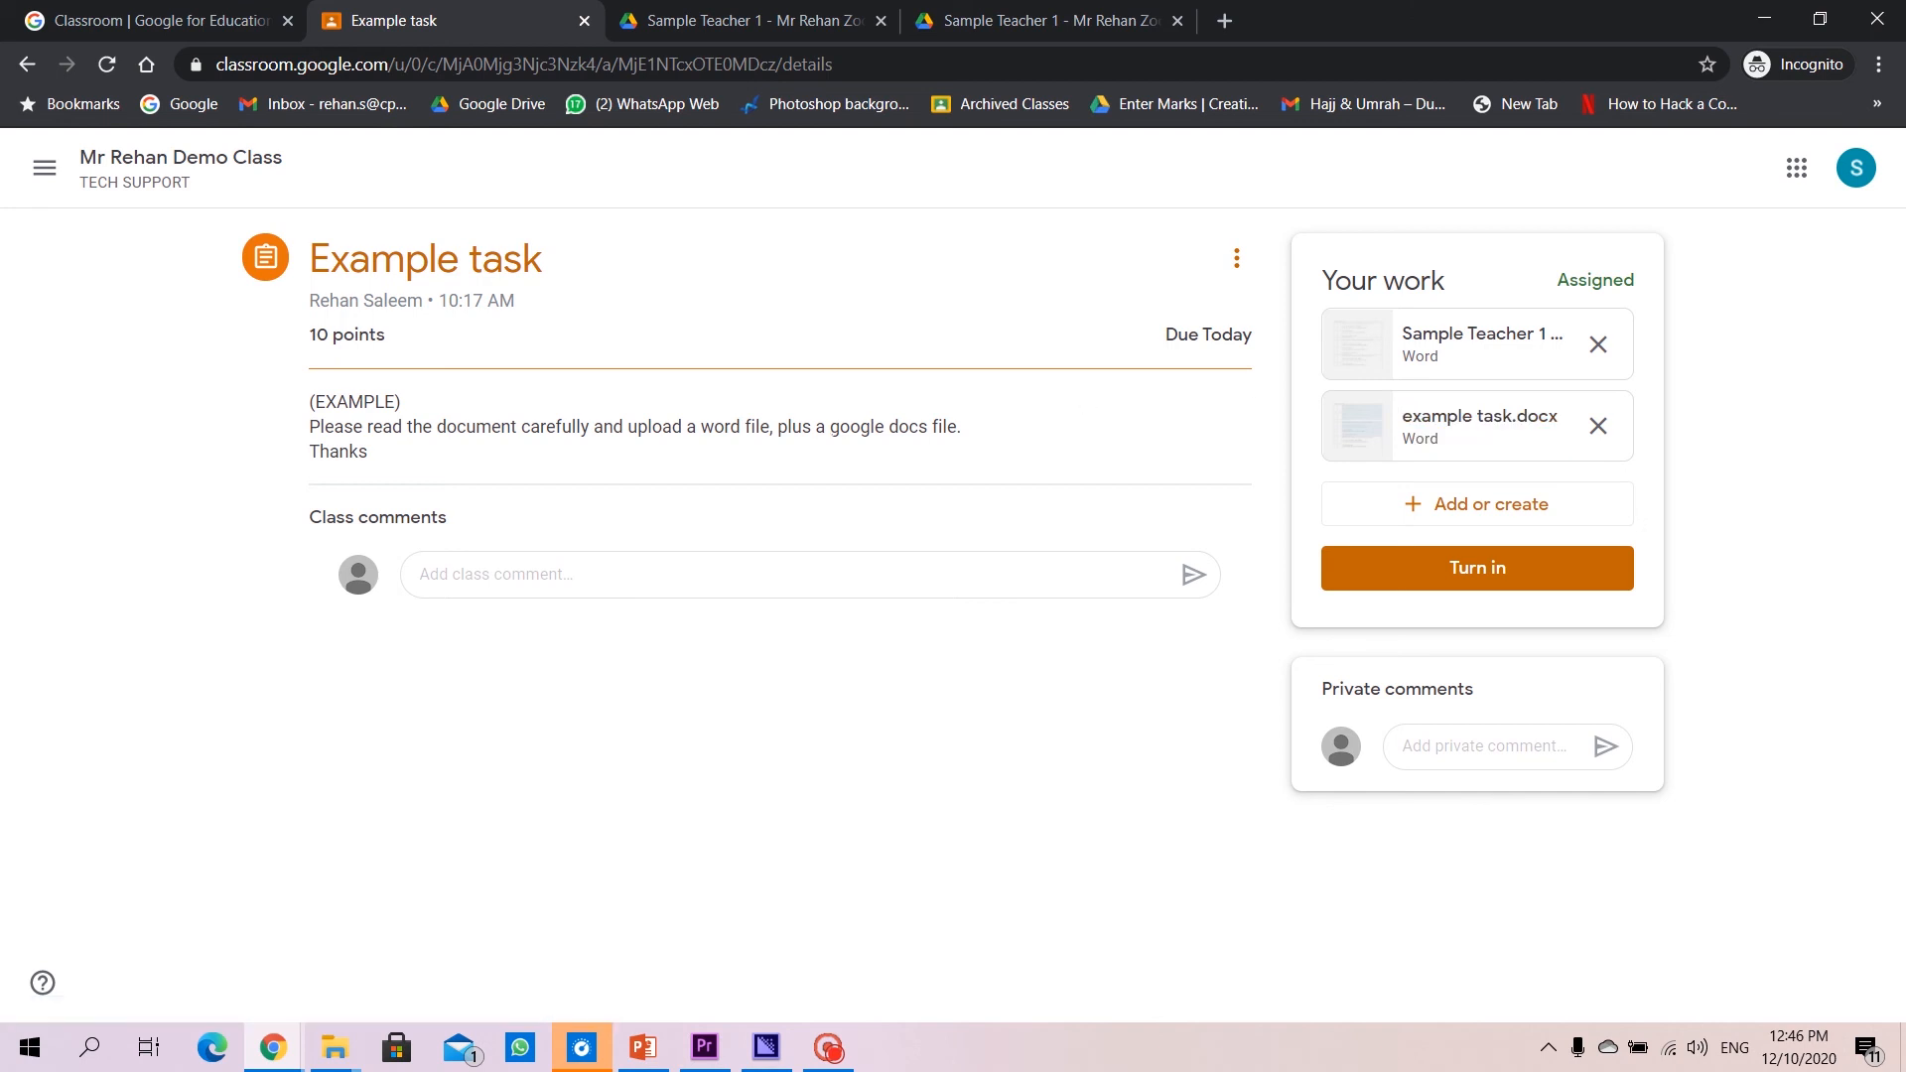
Create a new Google Doc named Sample Teacher 1 - Example task through Add or create
double_click(877, 426)
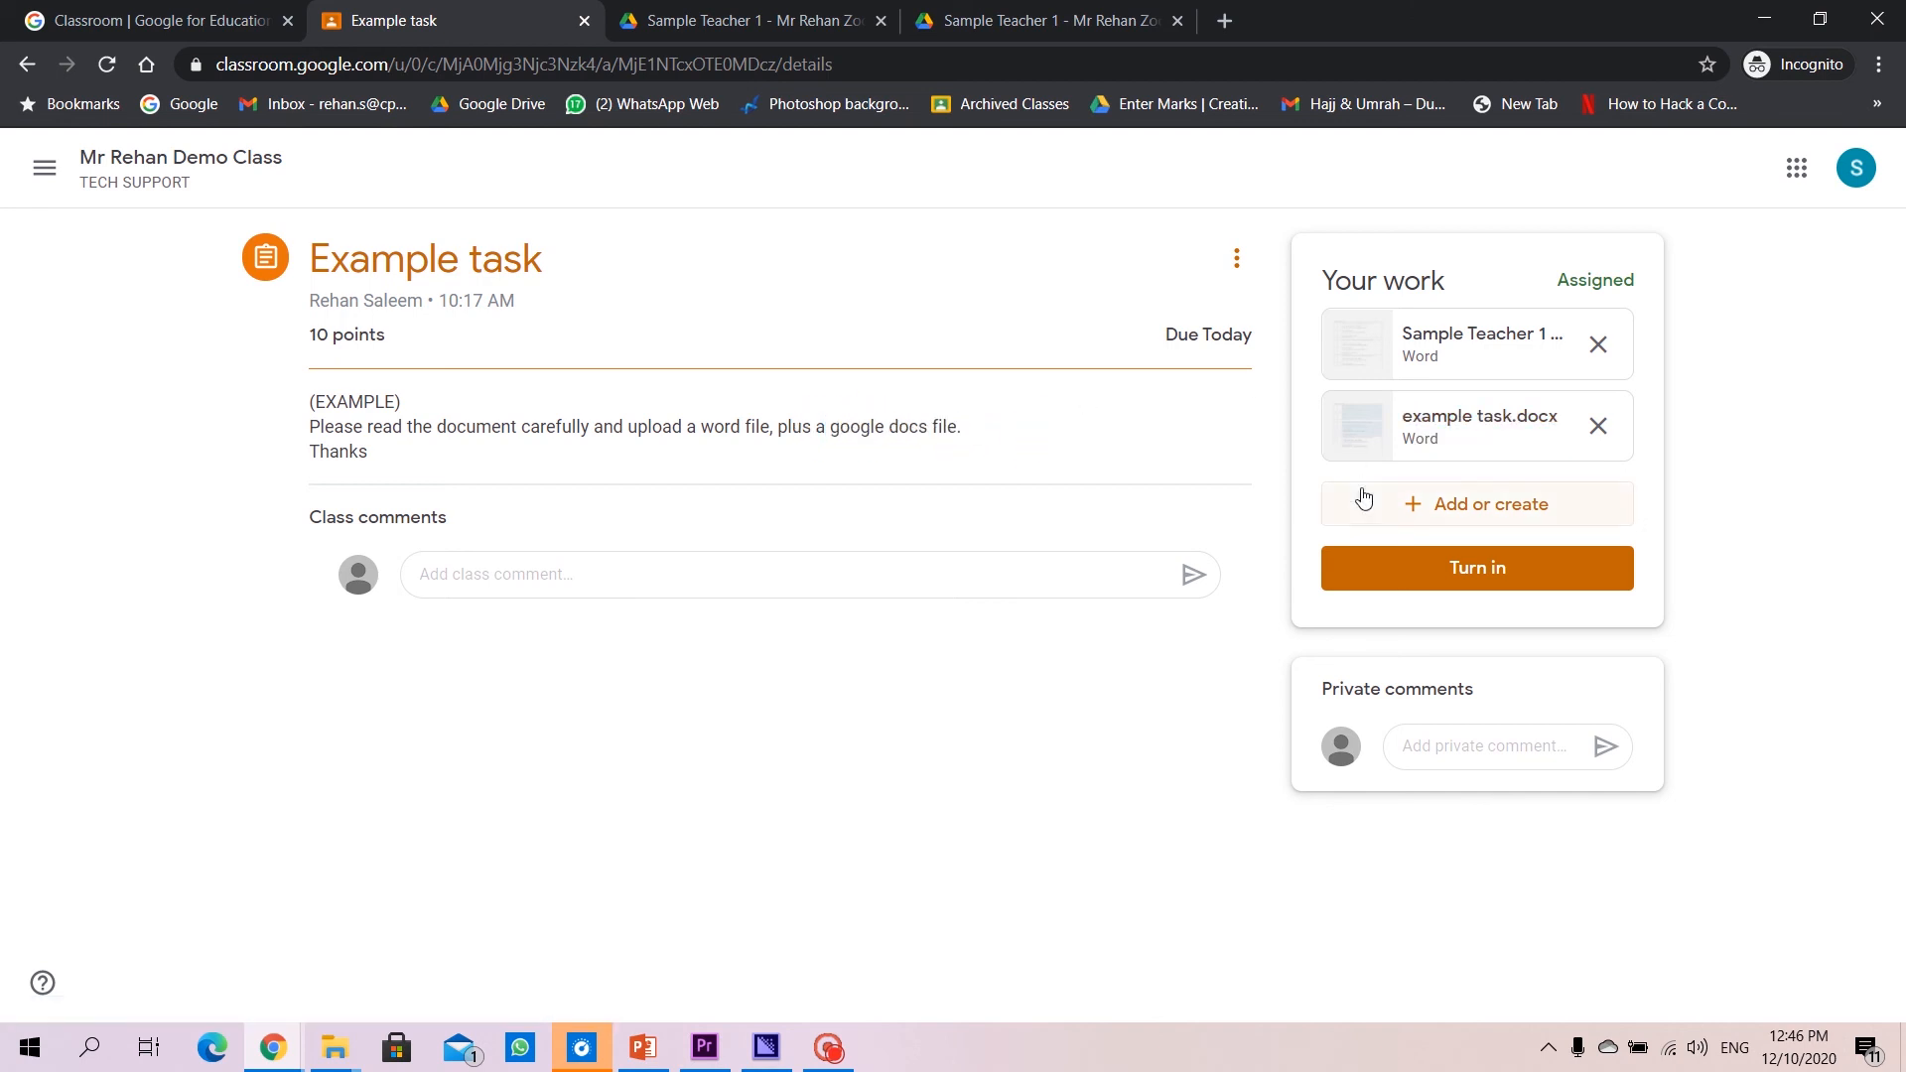
mouse_move(1364, 504)
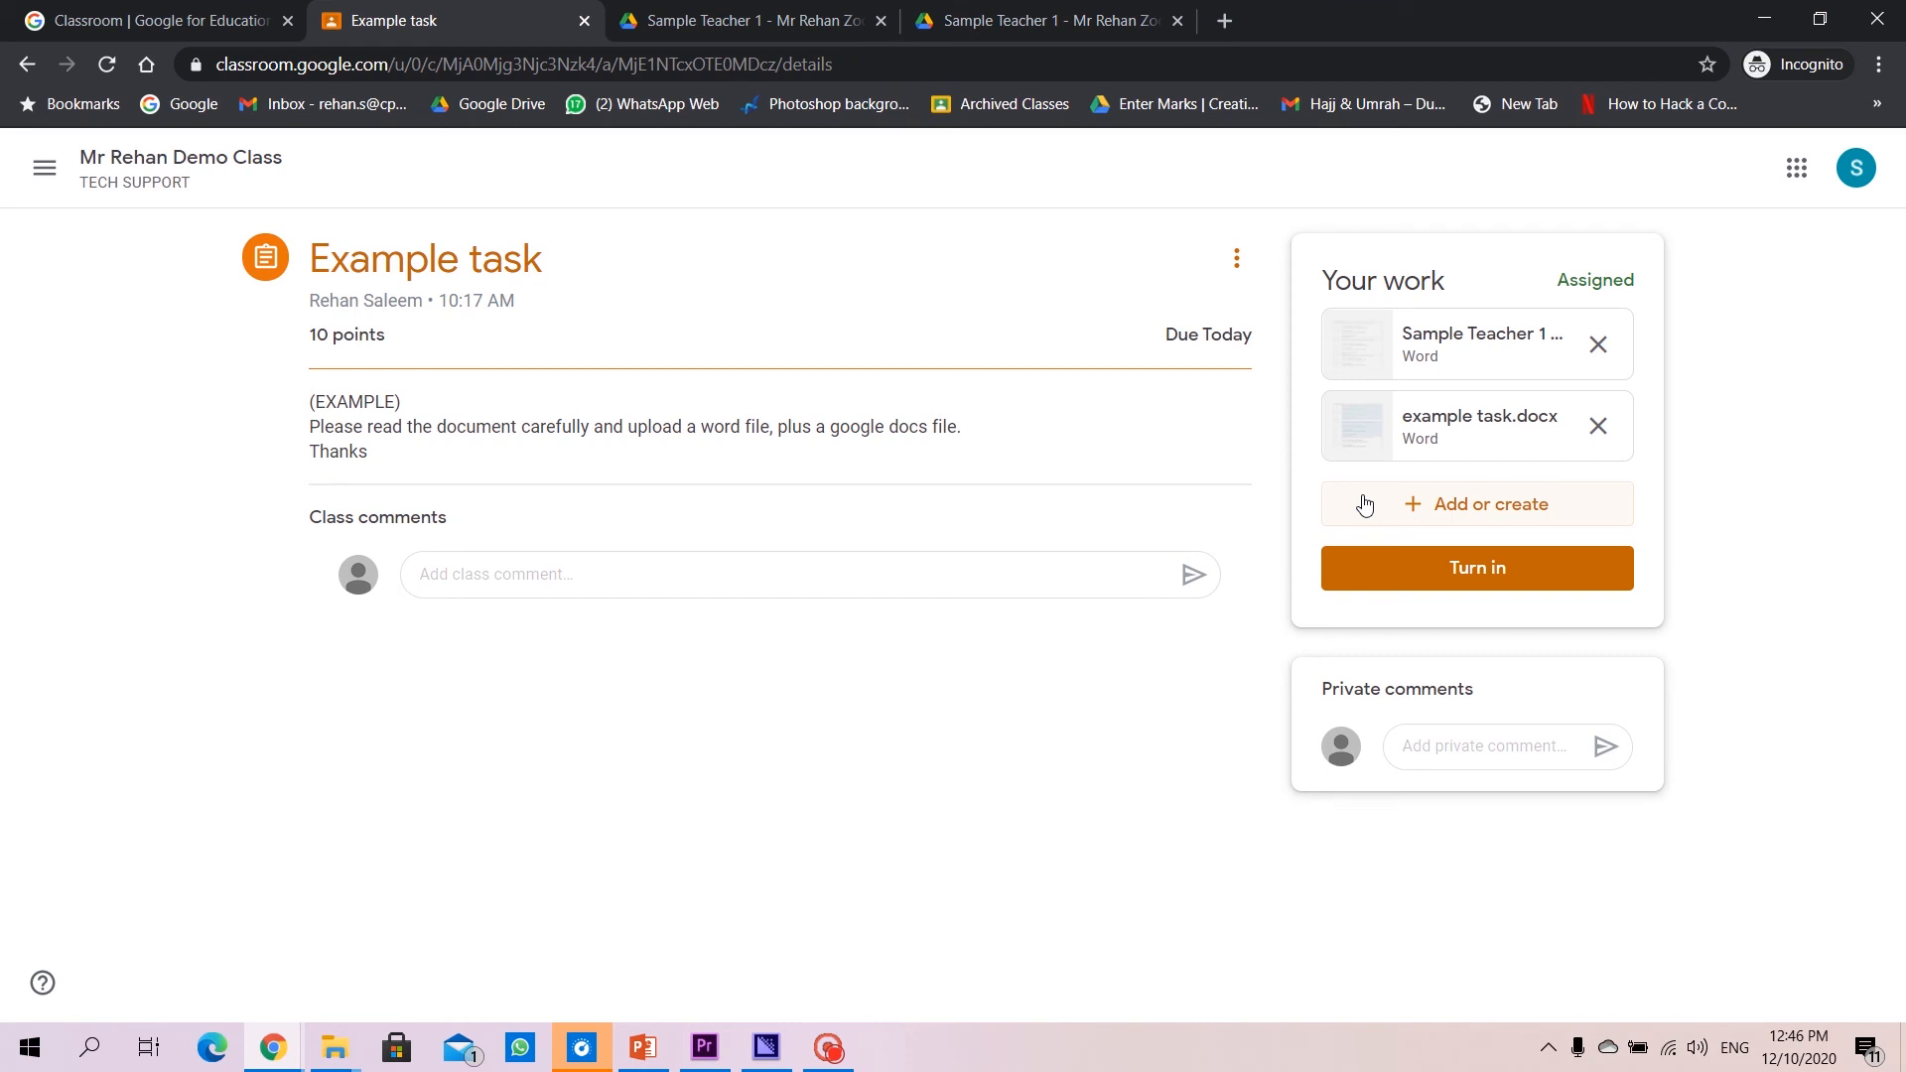
mouse_move(1434, 386)
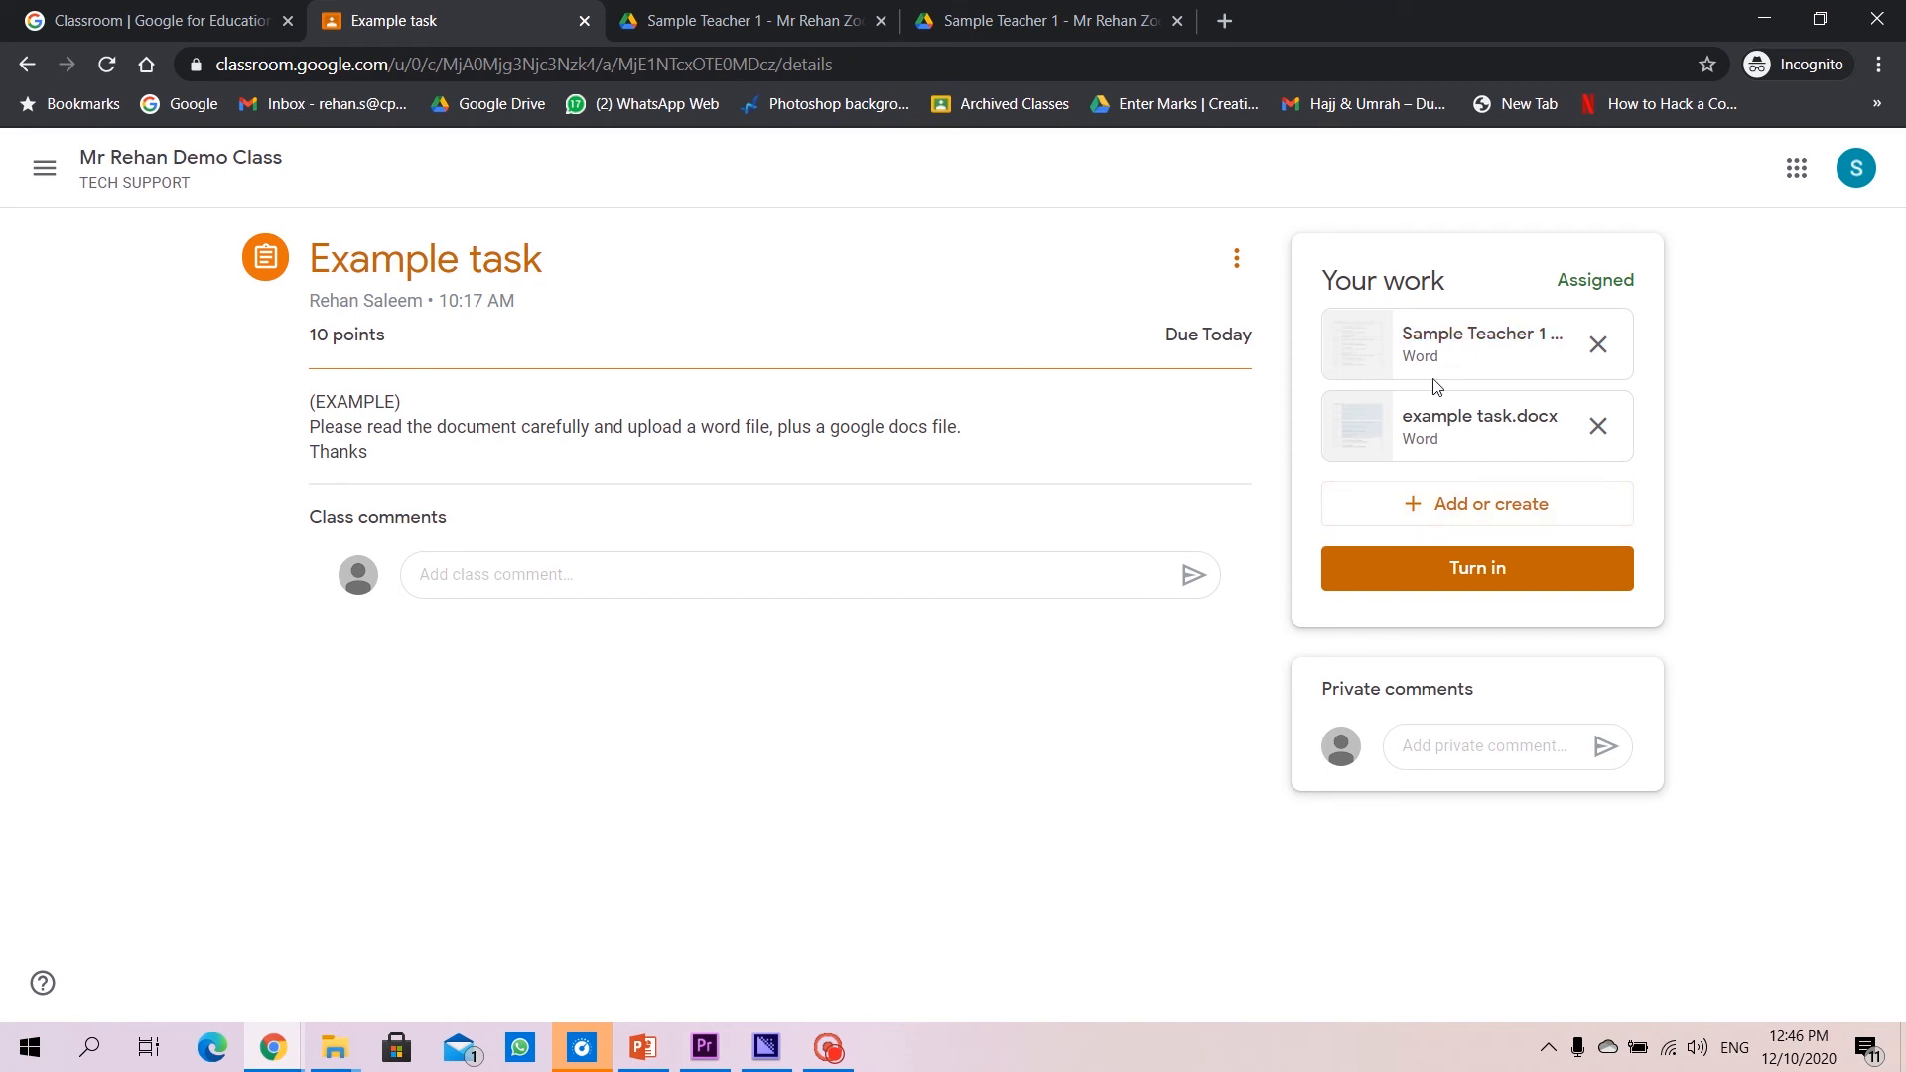
mouse_move(1279, 462)
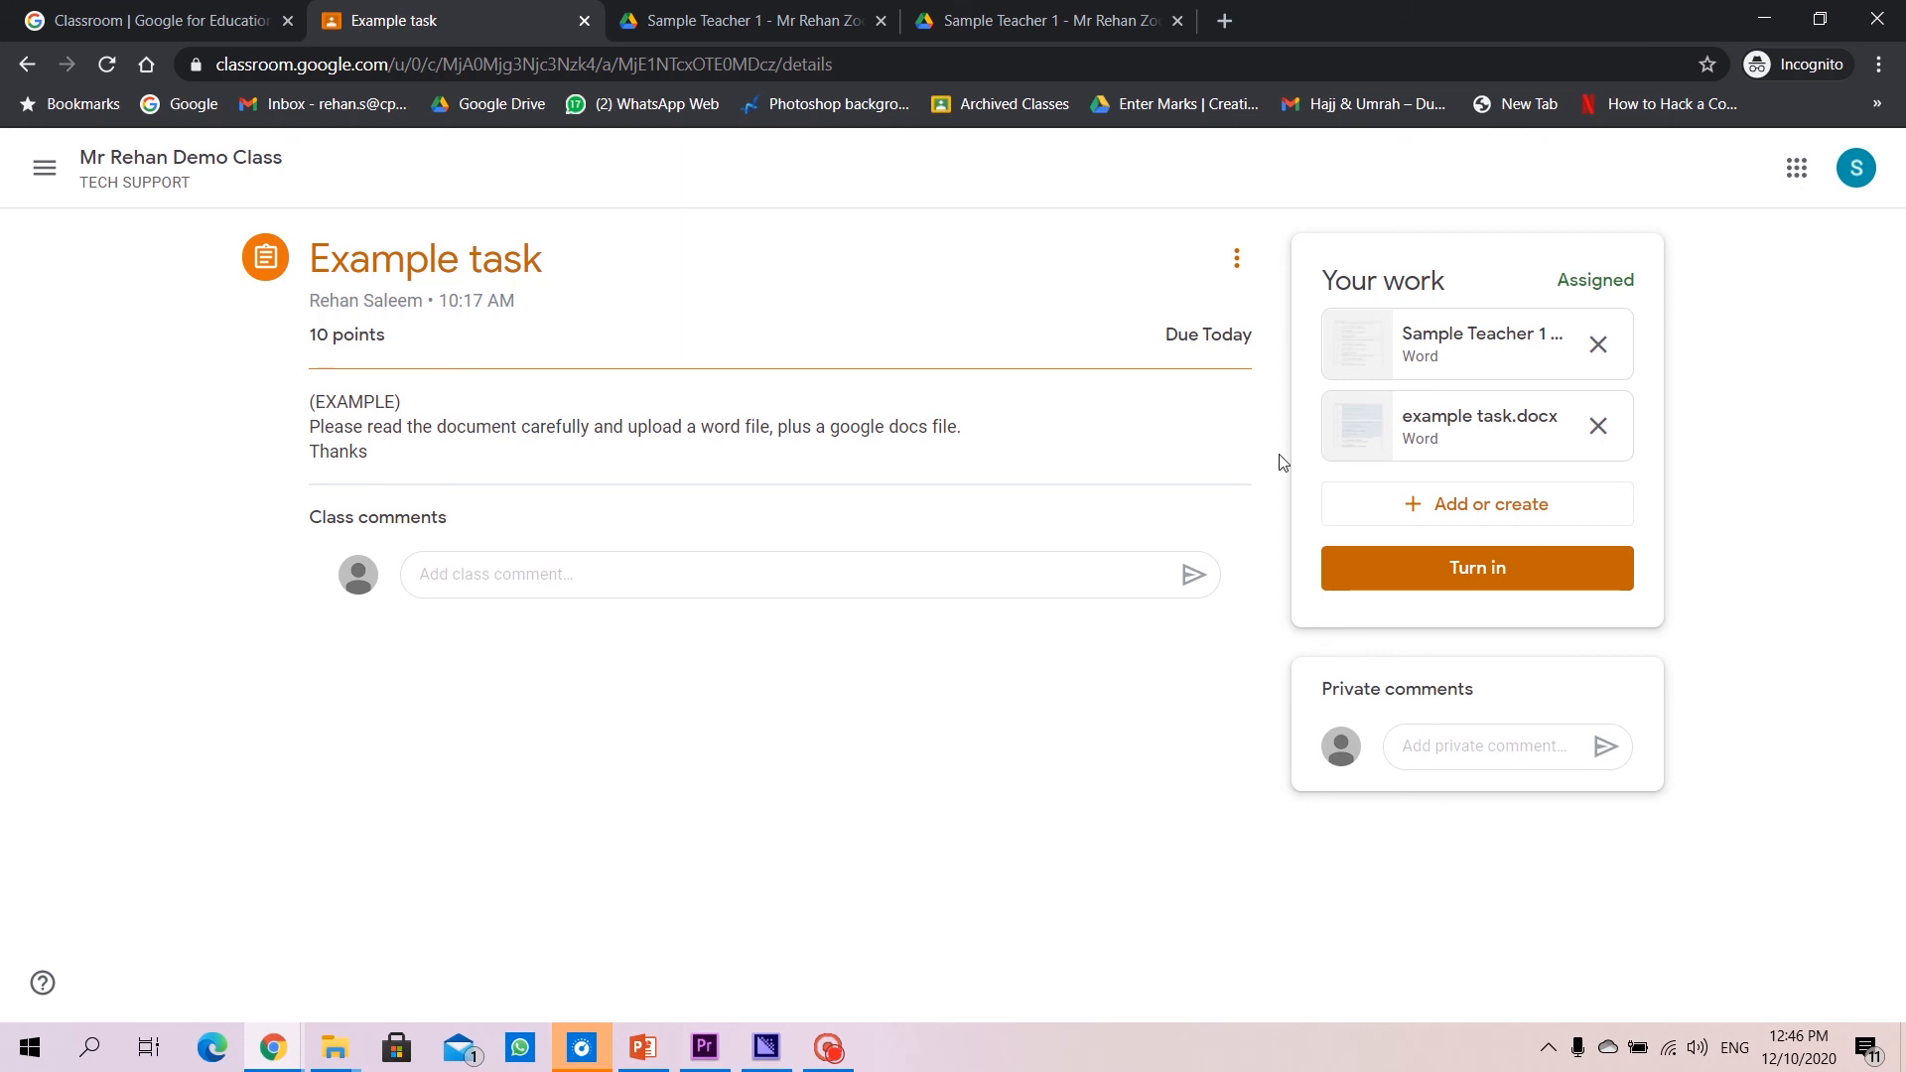
click(1476, 503)
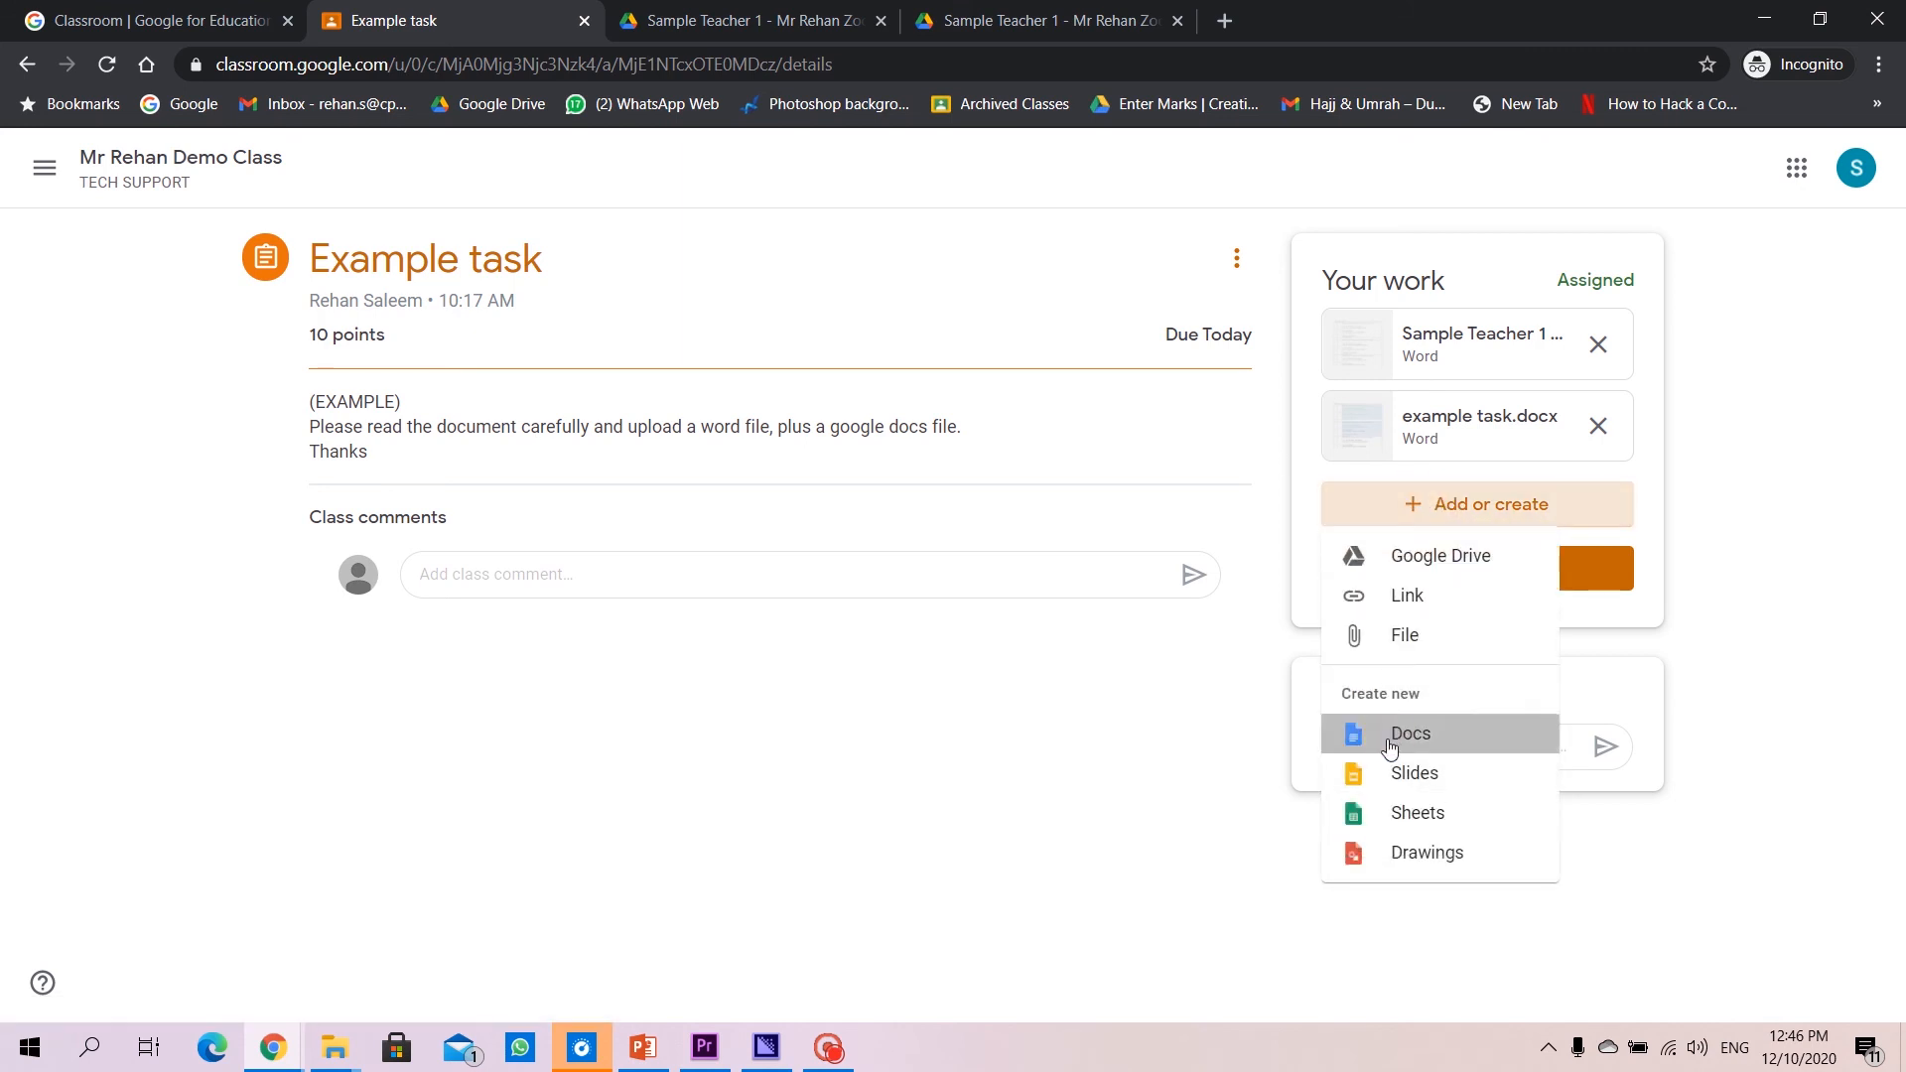
click(1408, 732)
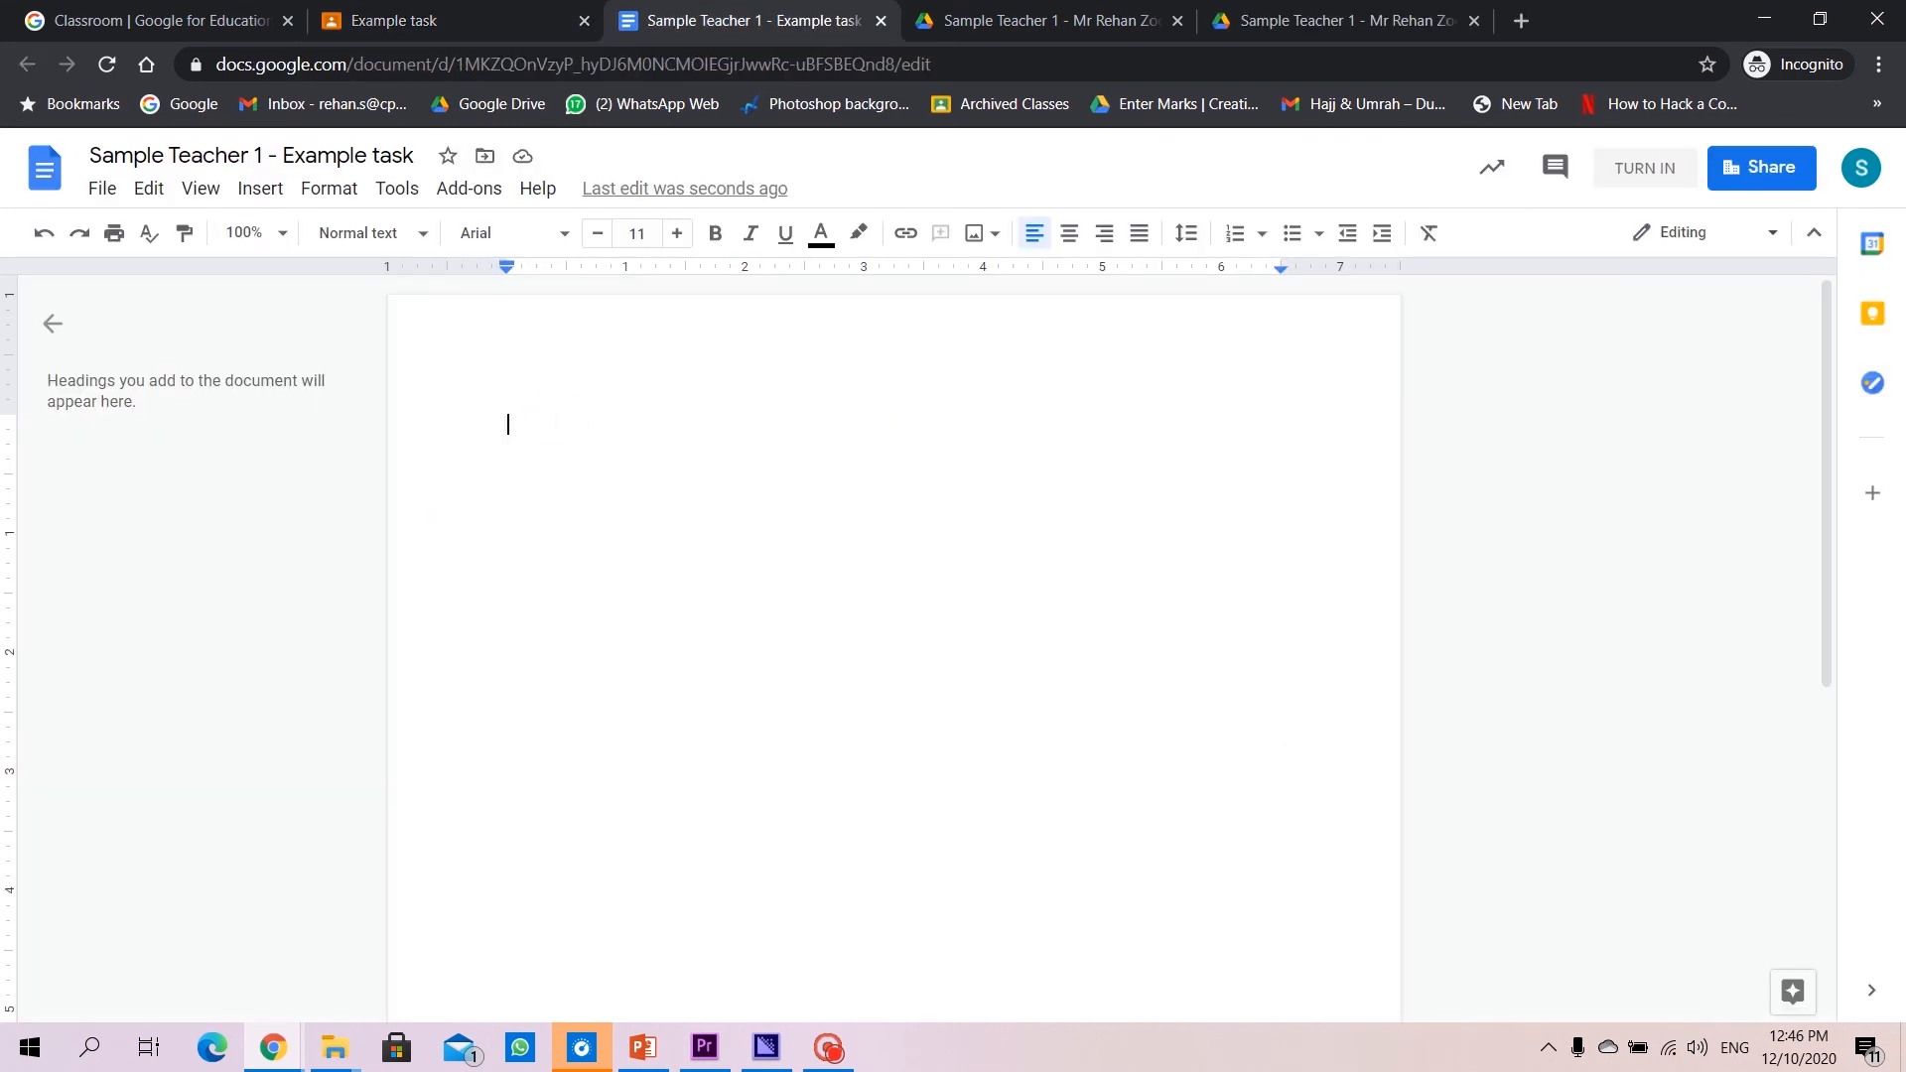
Write 'Hello world' in 16 pt bold, italic, underlined Comfortaa, then return to Classroom
text(Hello worl)
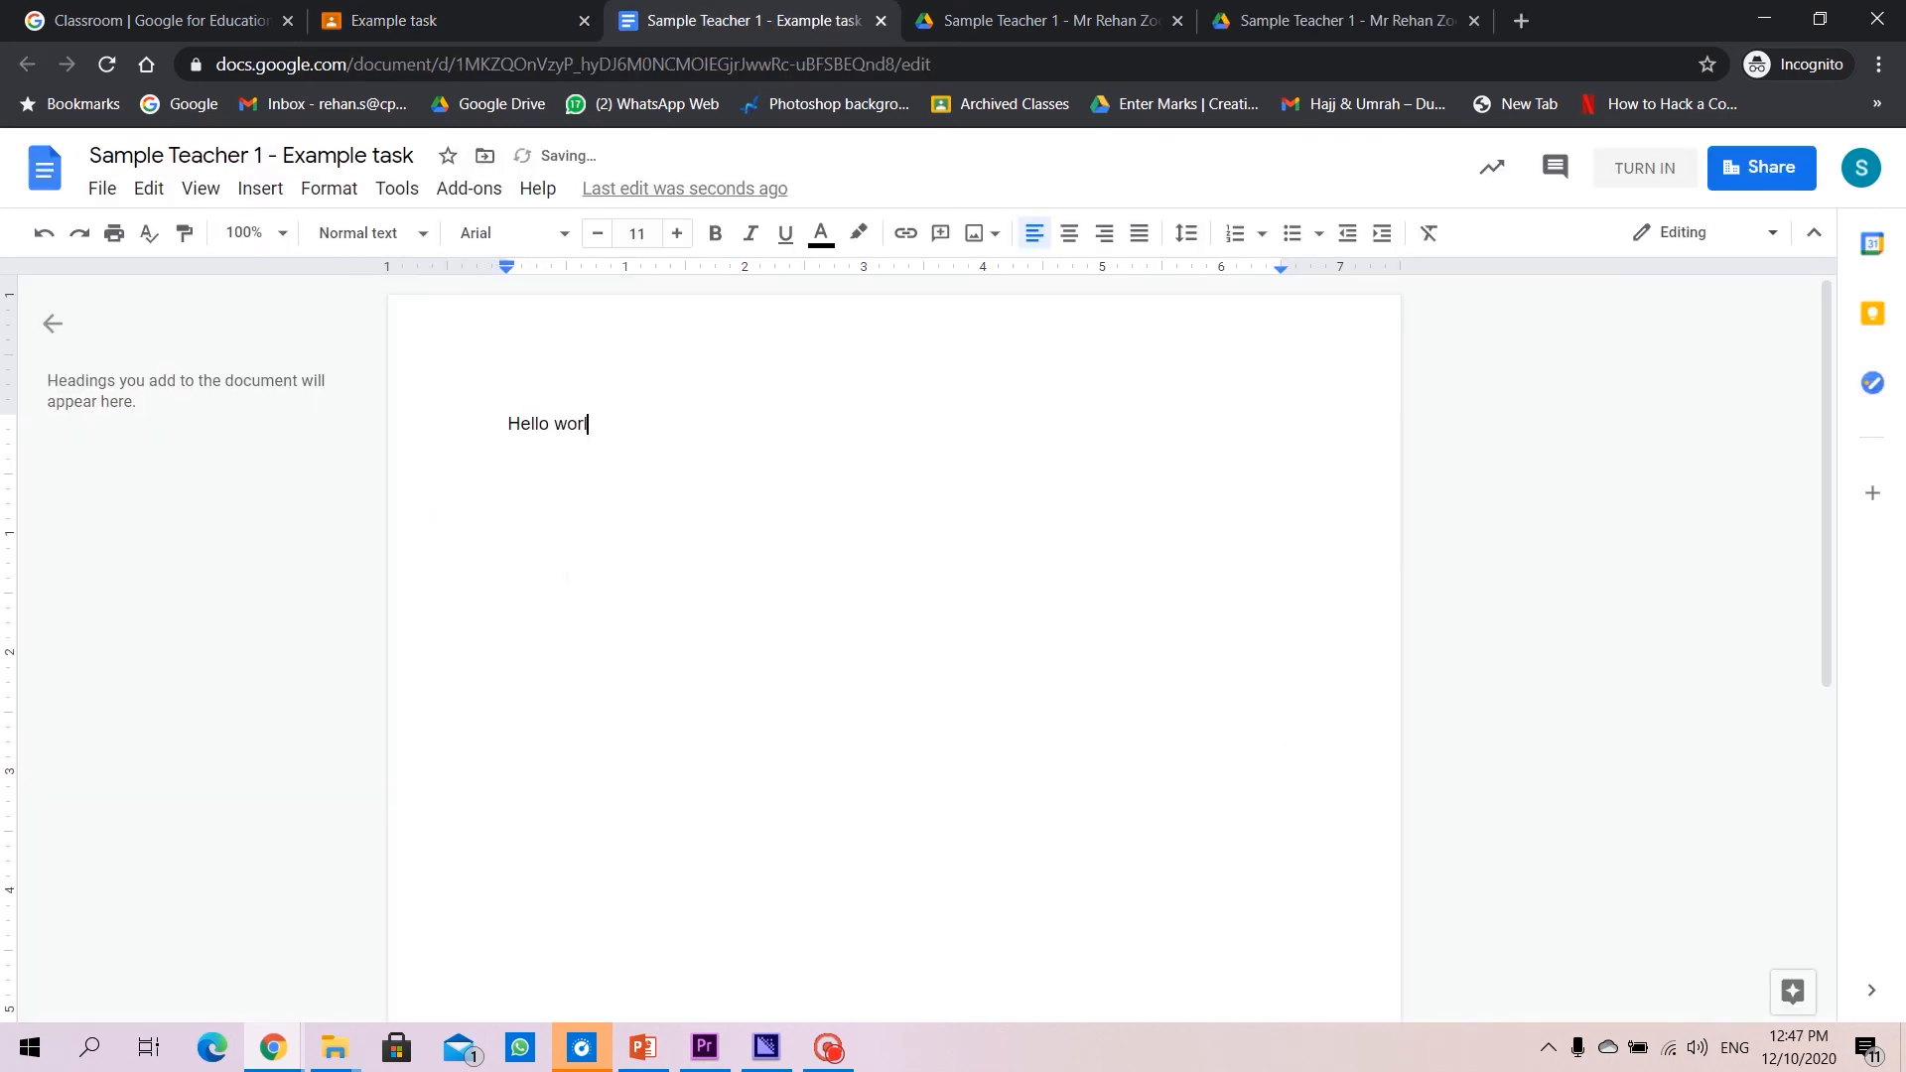
text(ld)
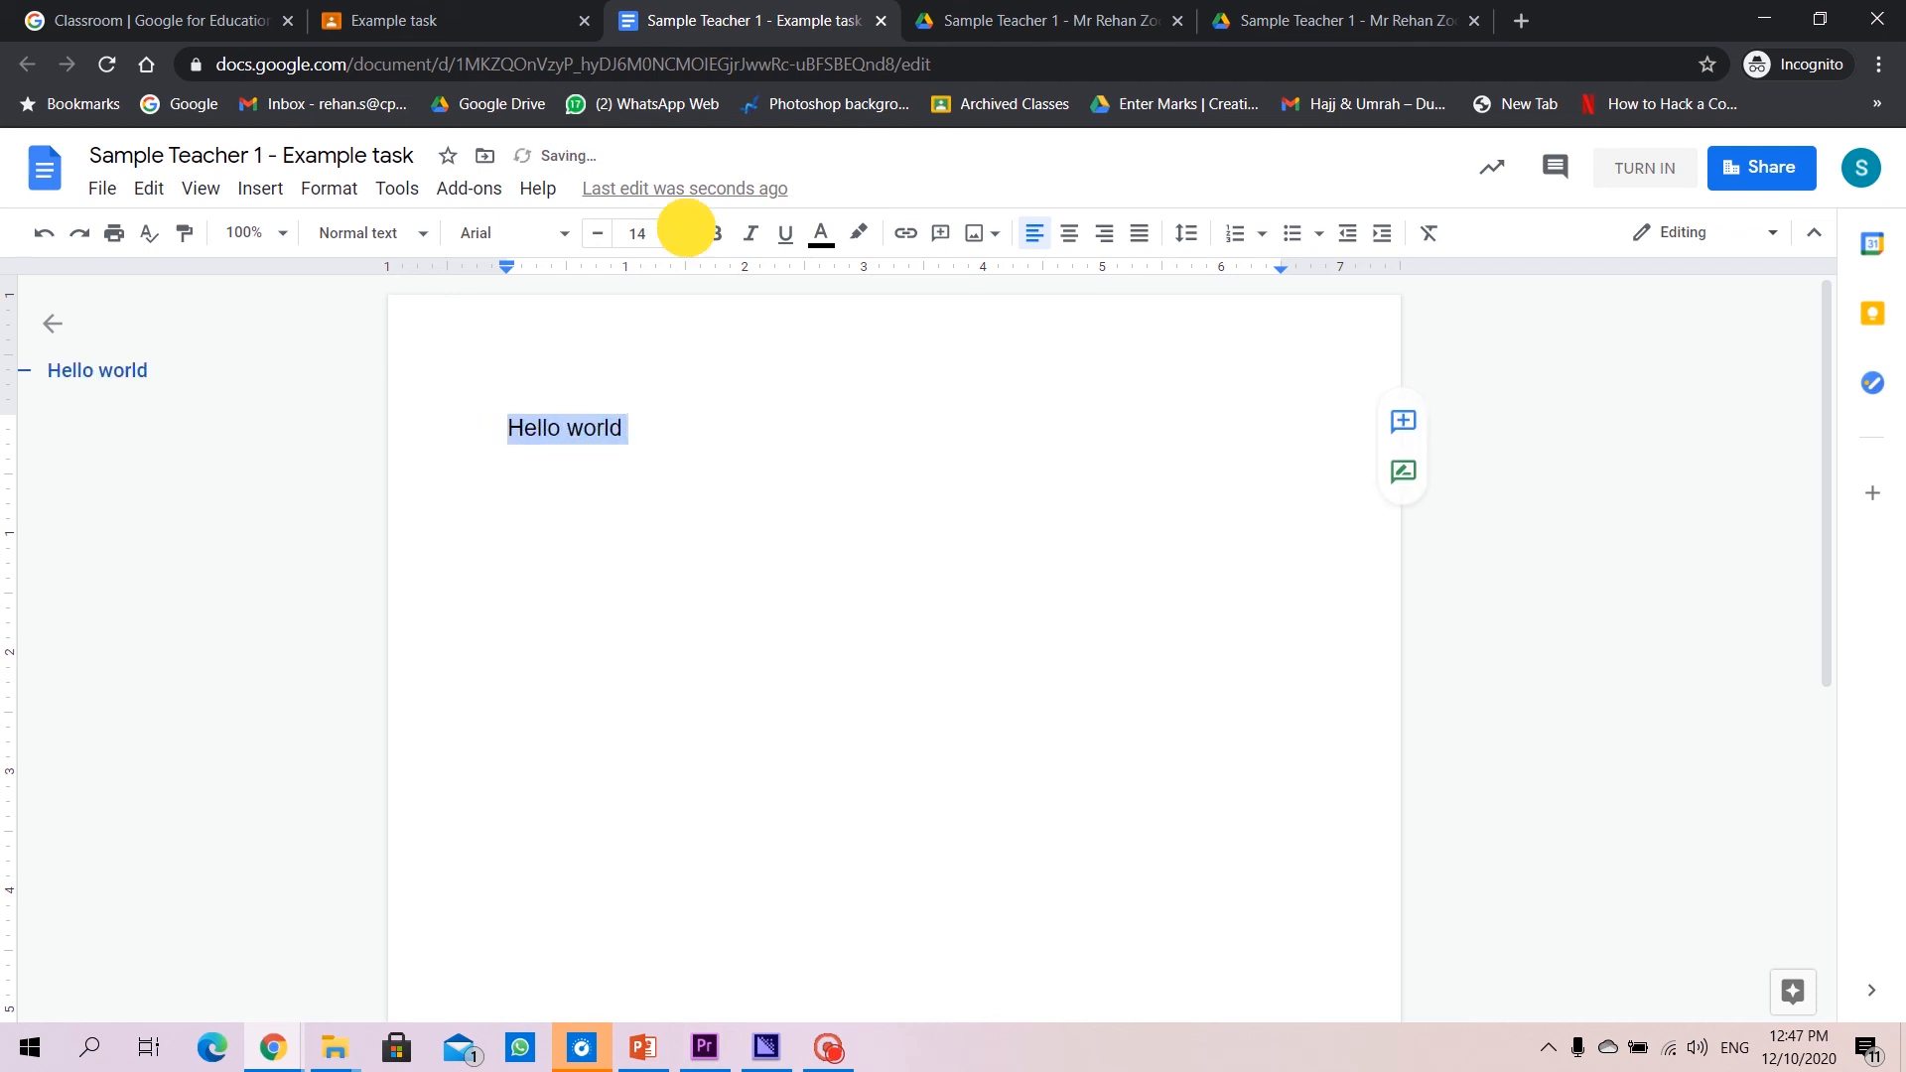
click(750, 234)
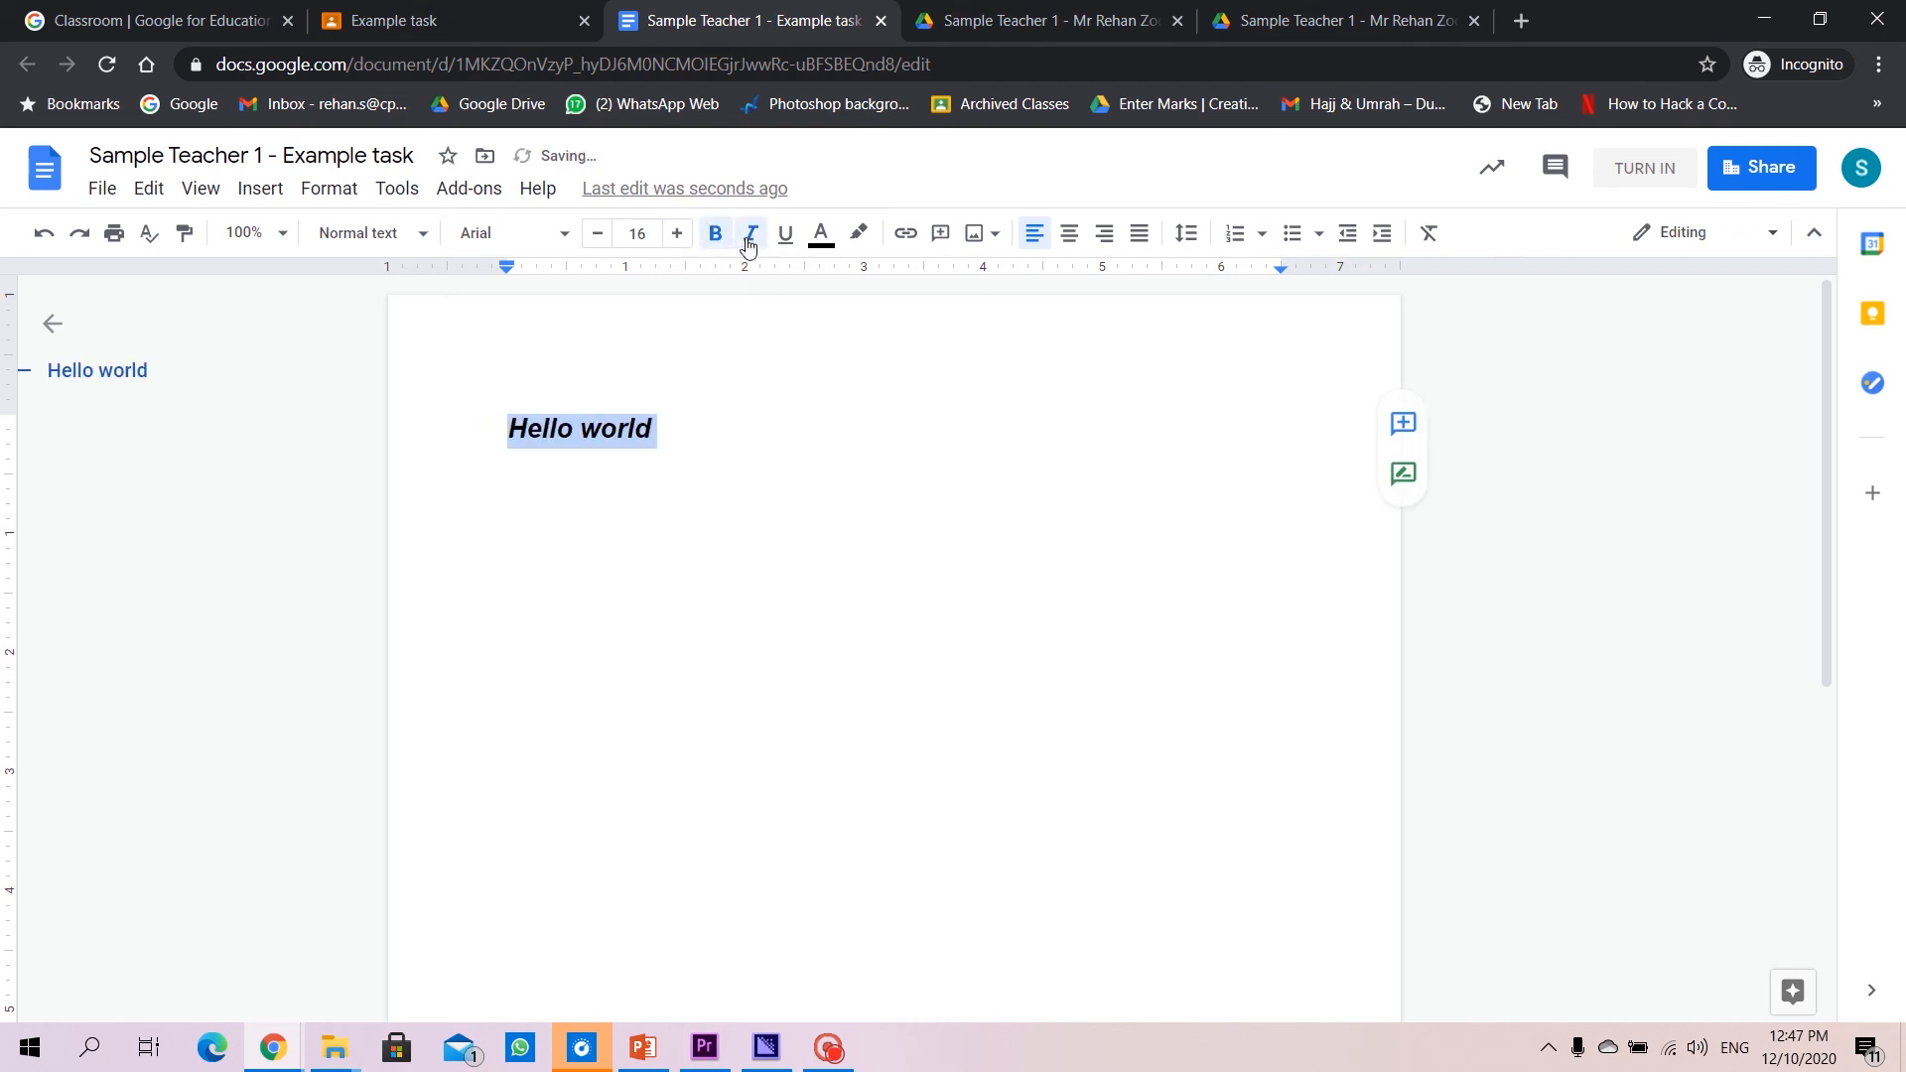
click(504, 232)
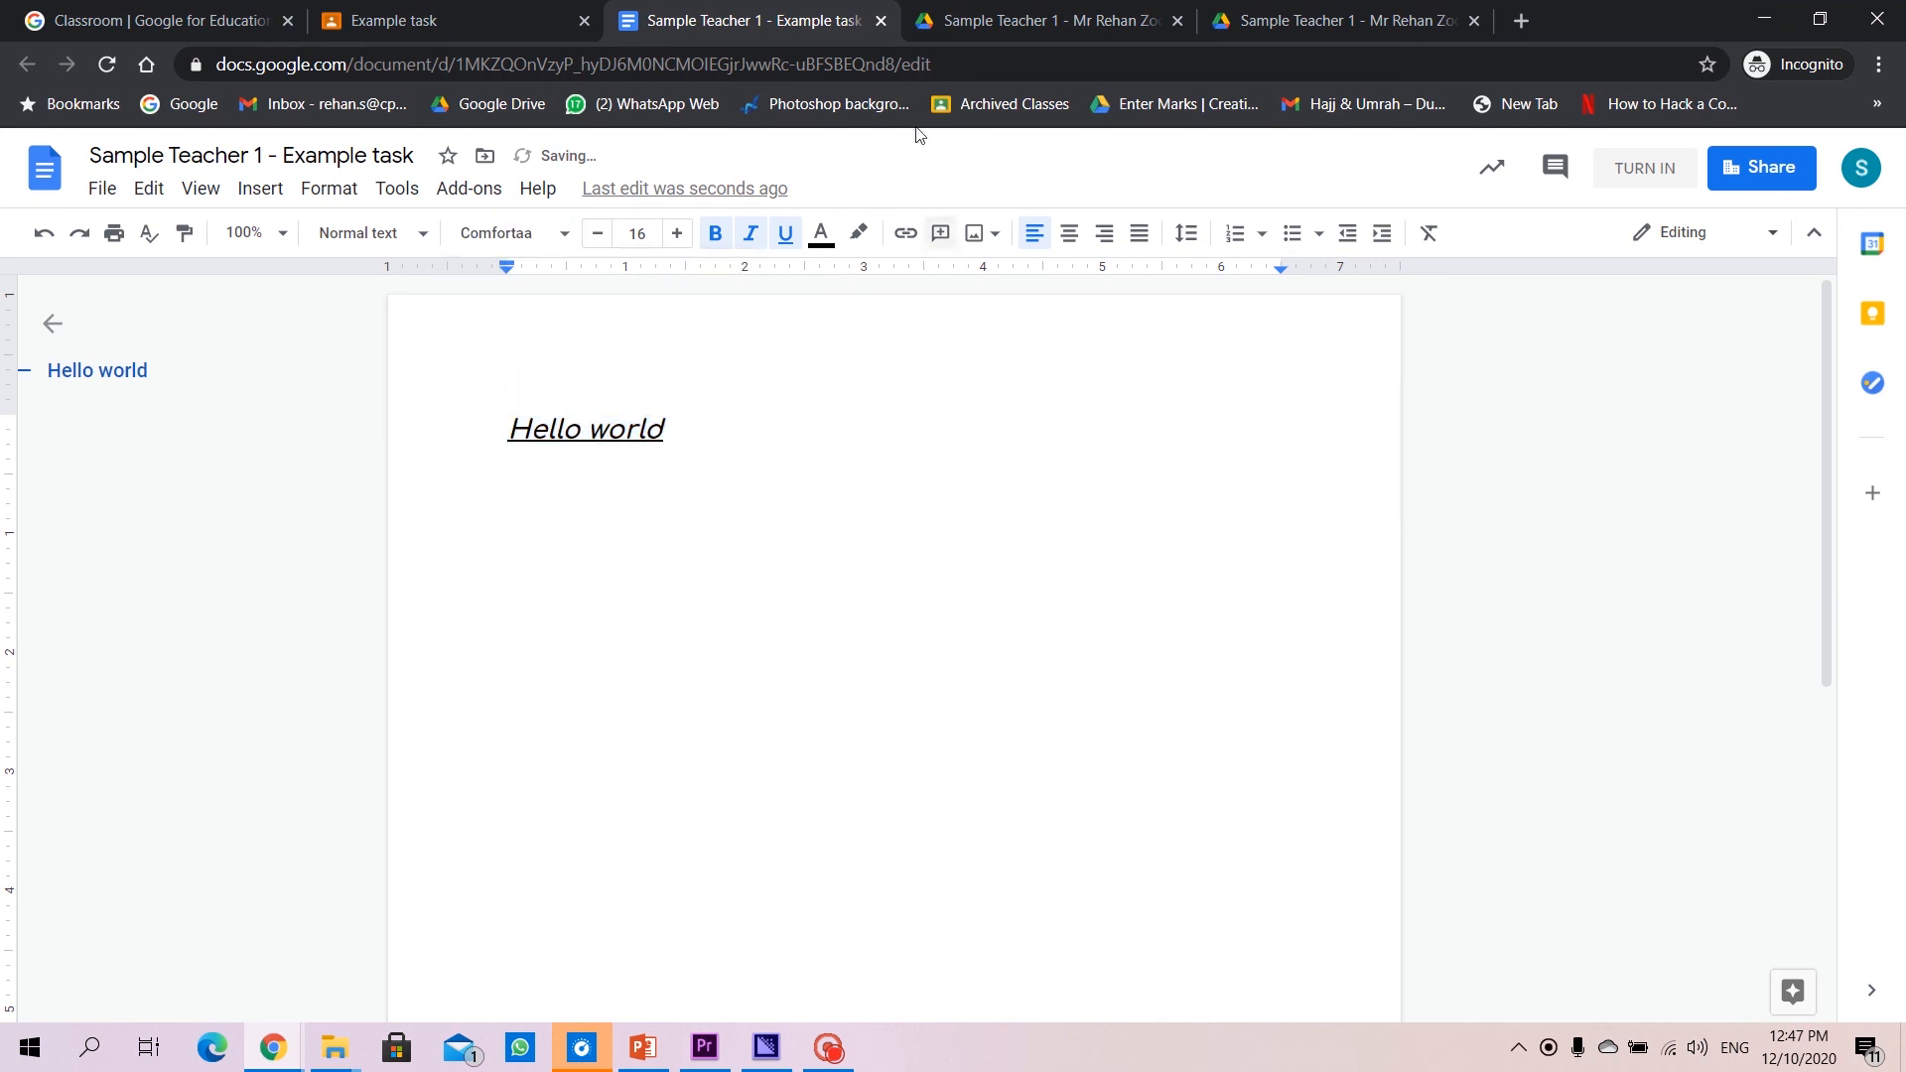
mouse_move(747, 21)
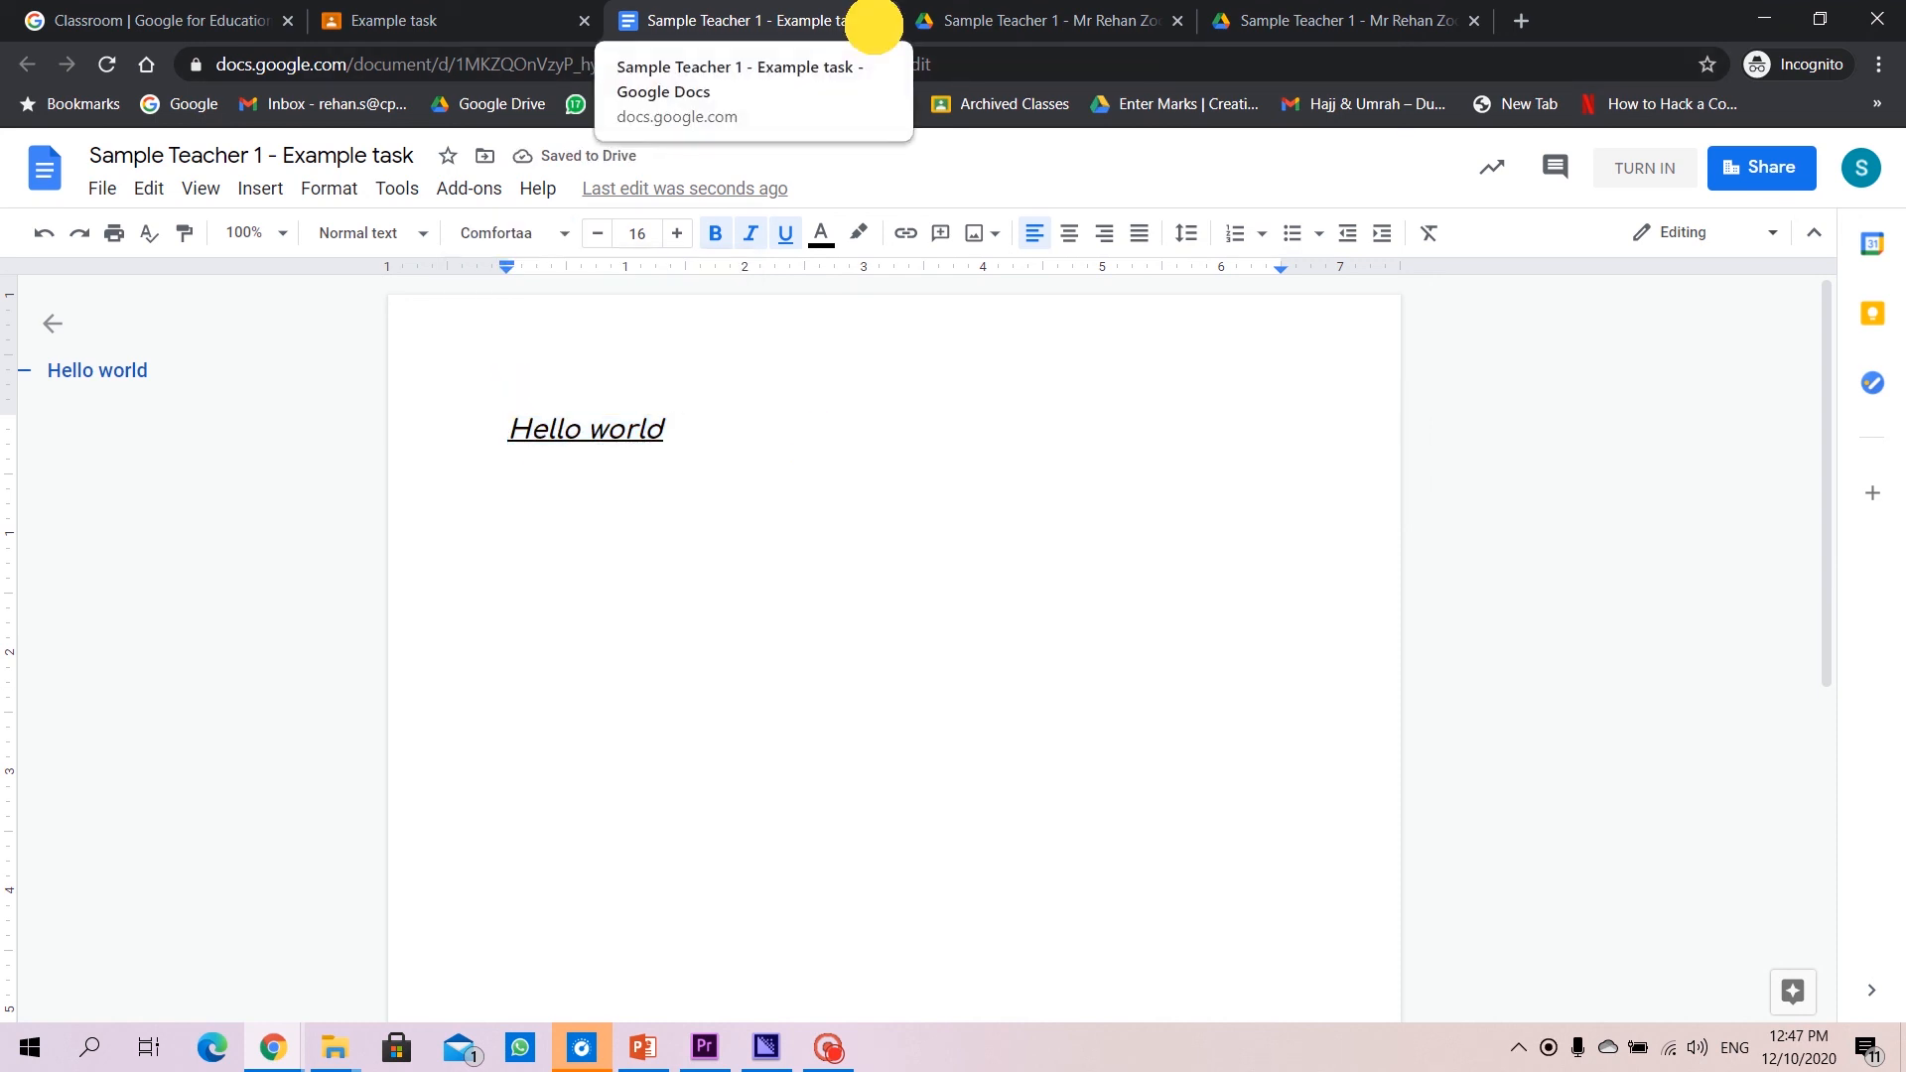
click(426, 20)
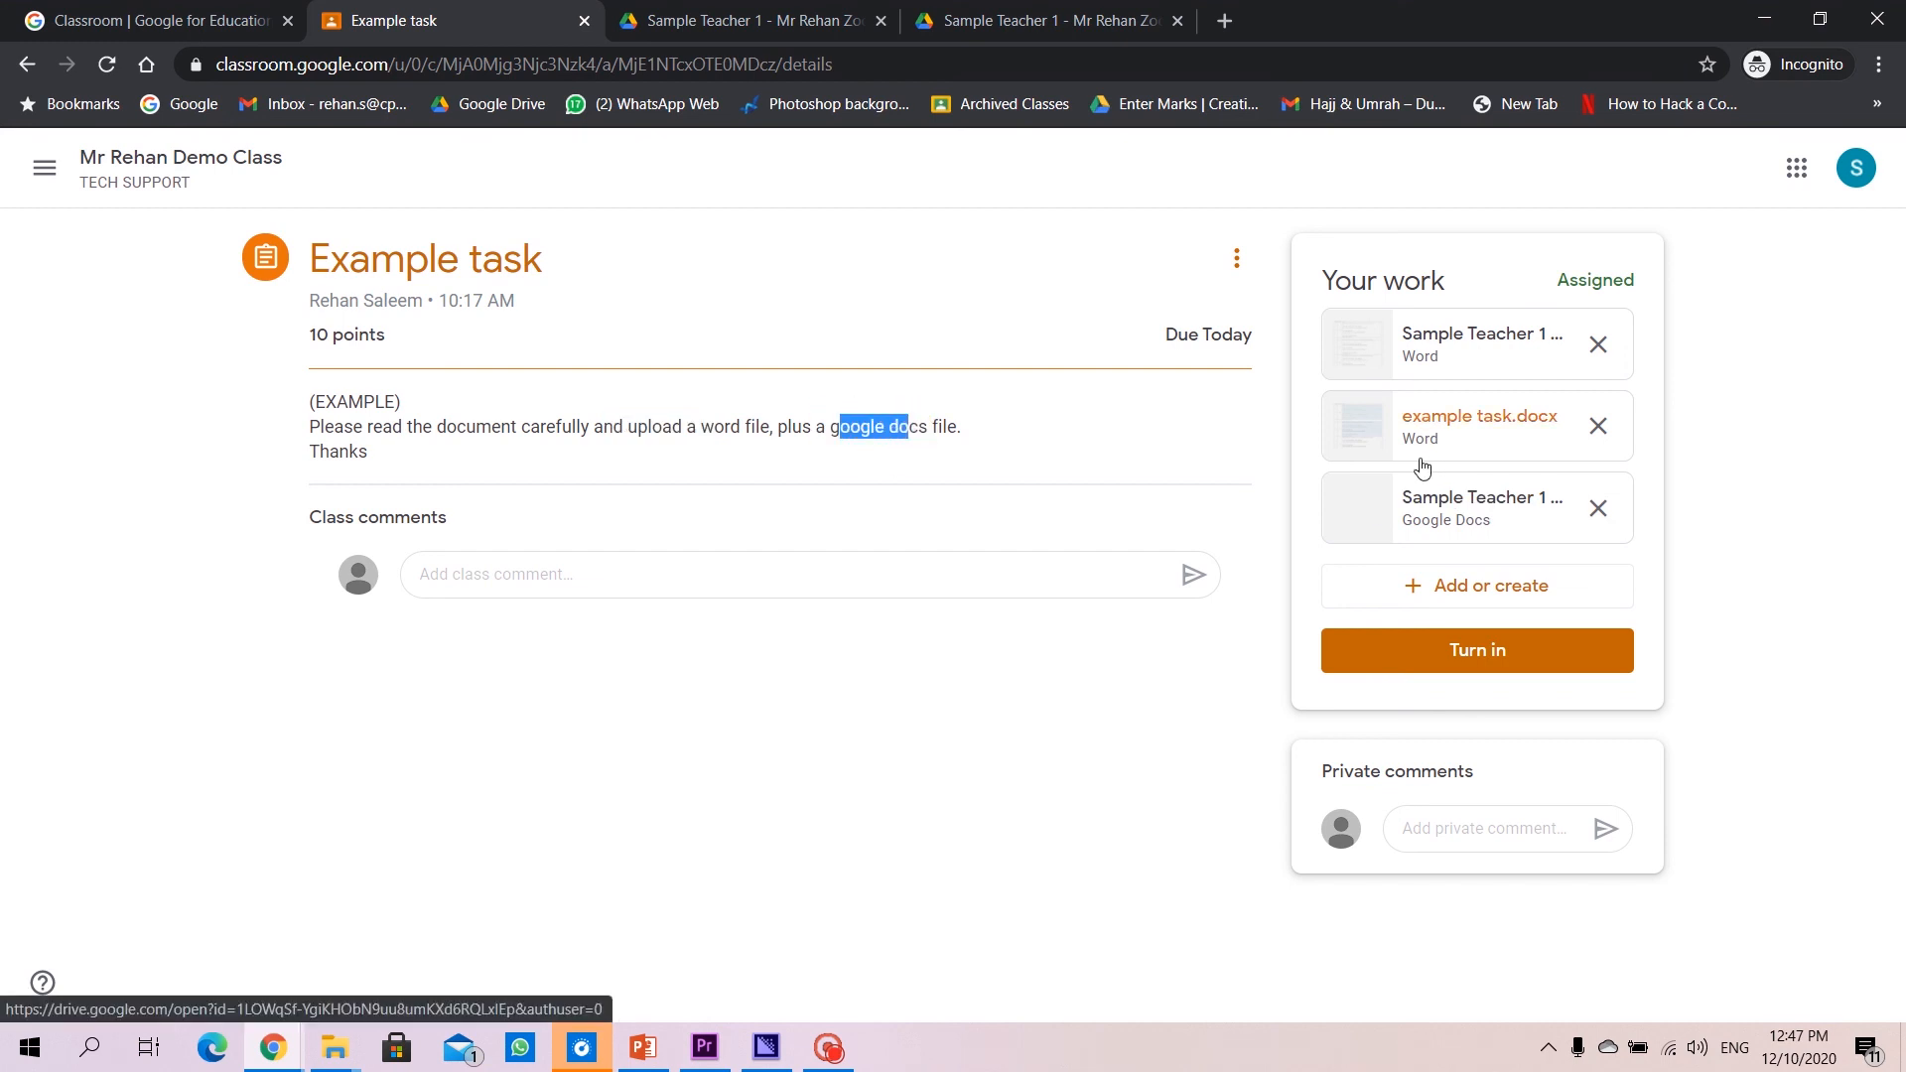
Turn in Example task with all three attachments and confirm the submission
click(1476, 649)
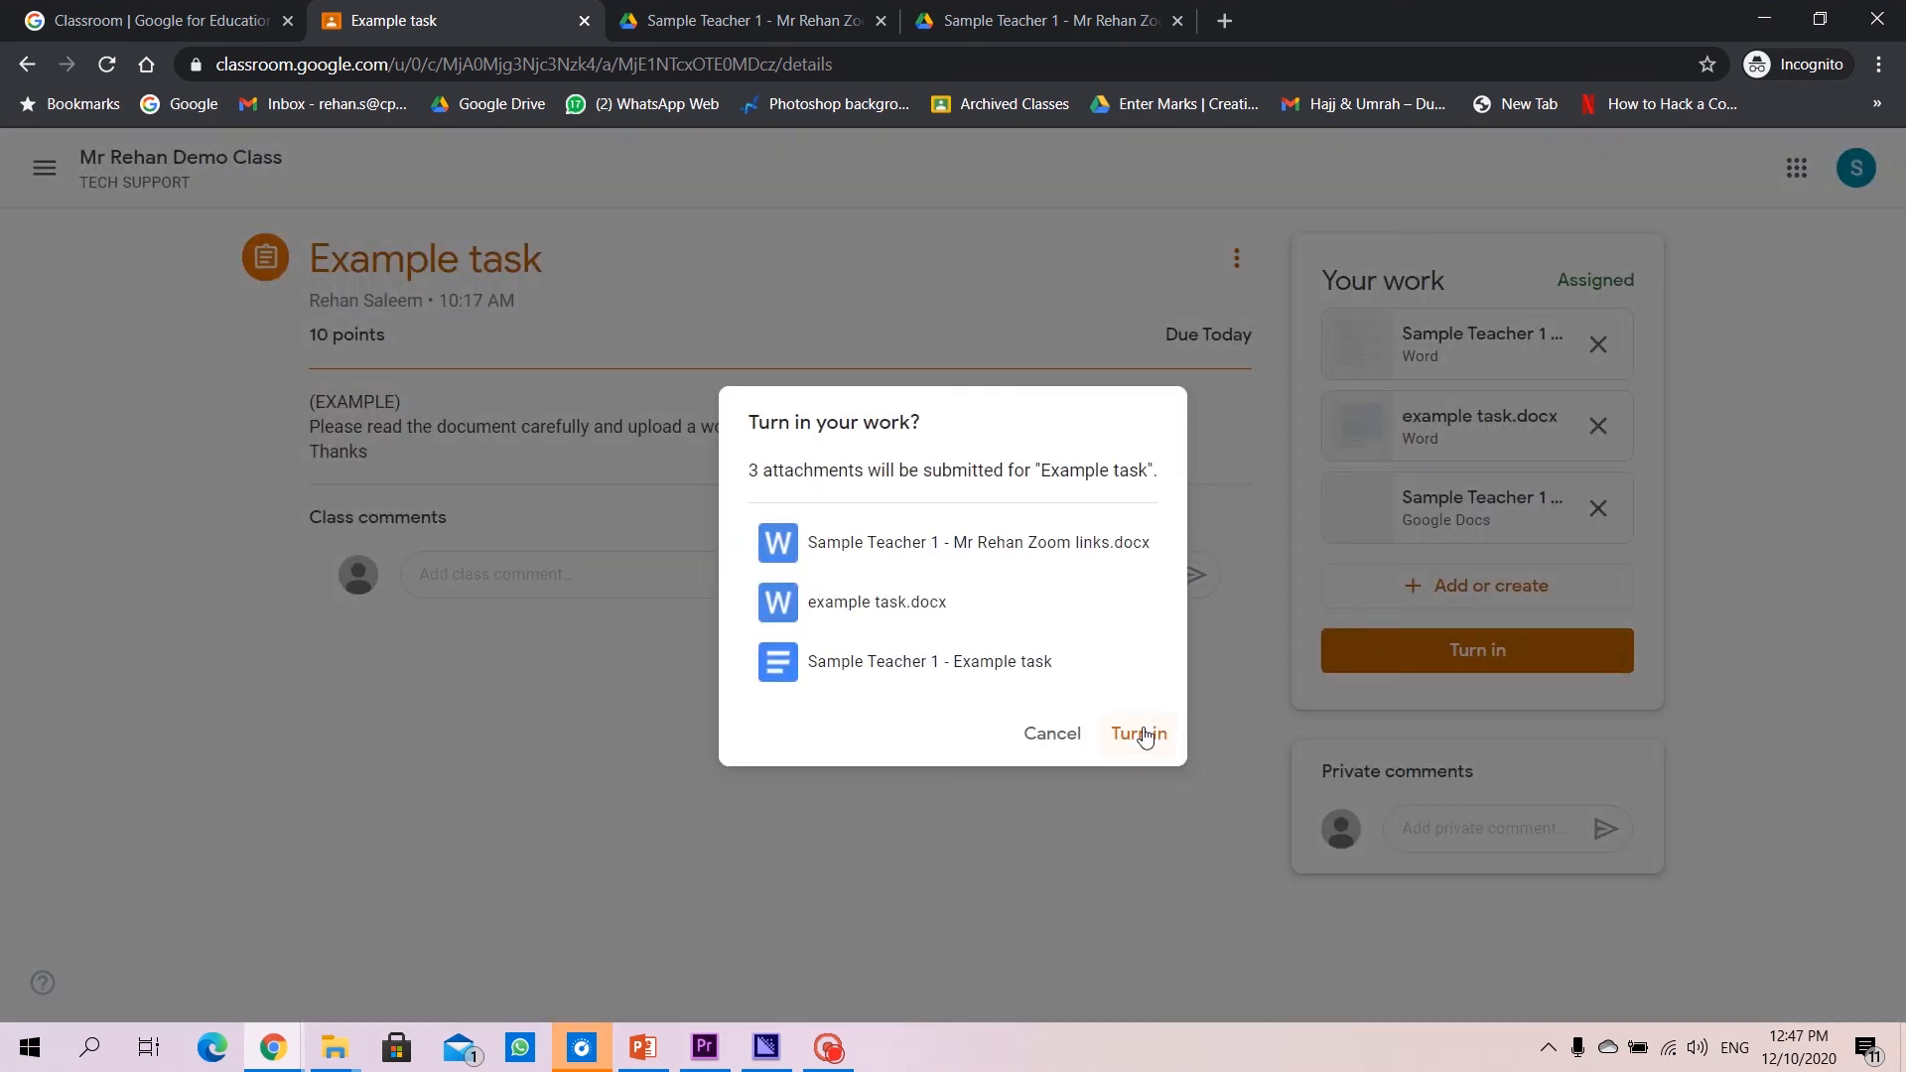
click(1137, 733)
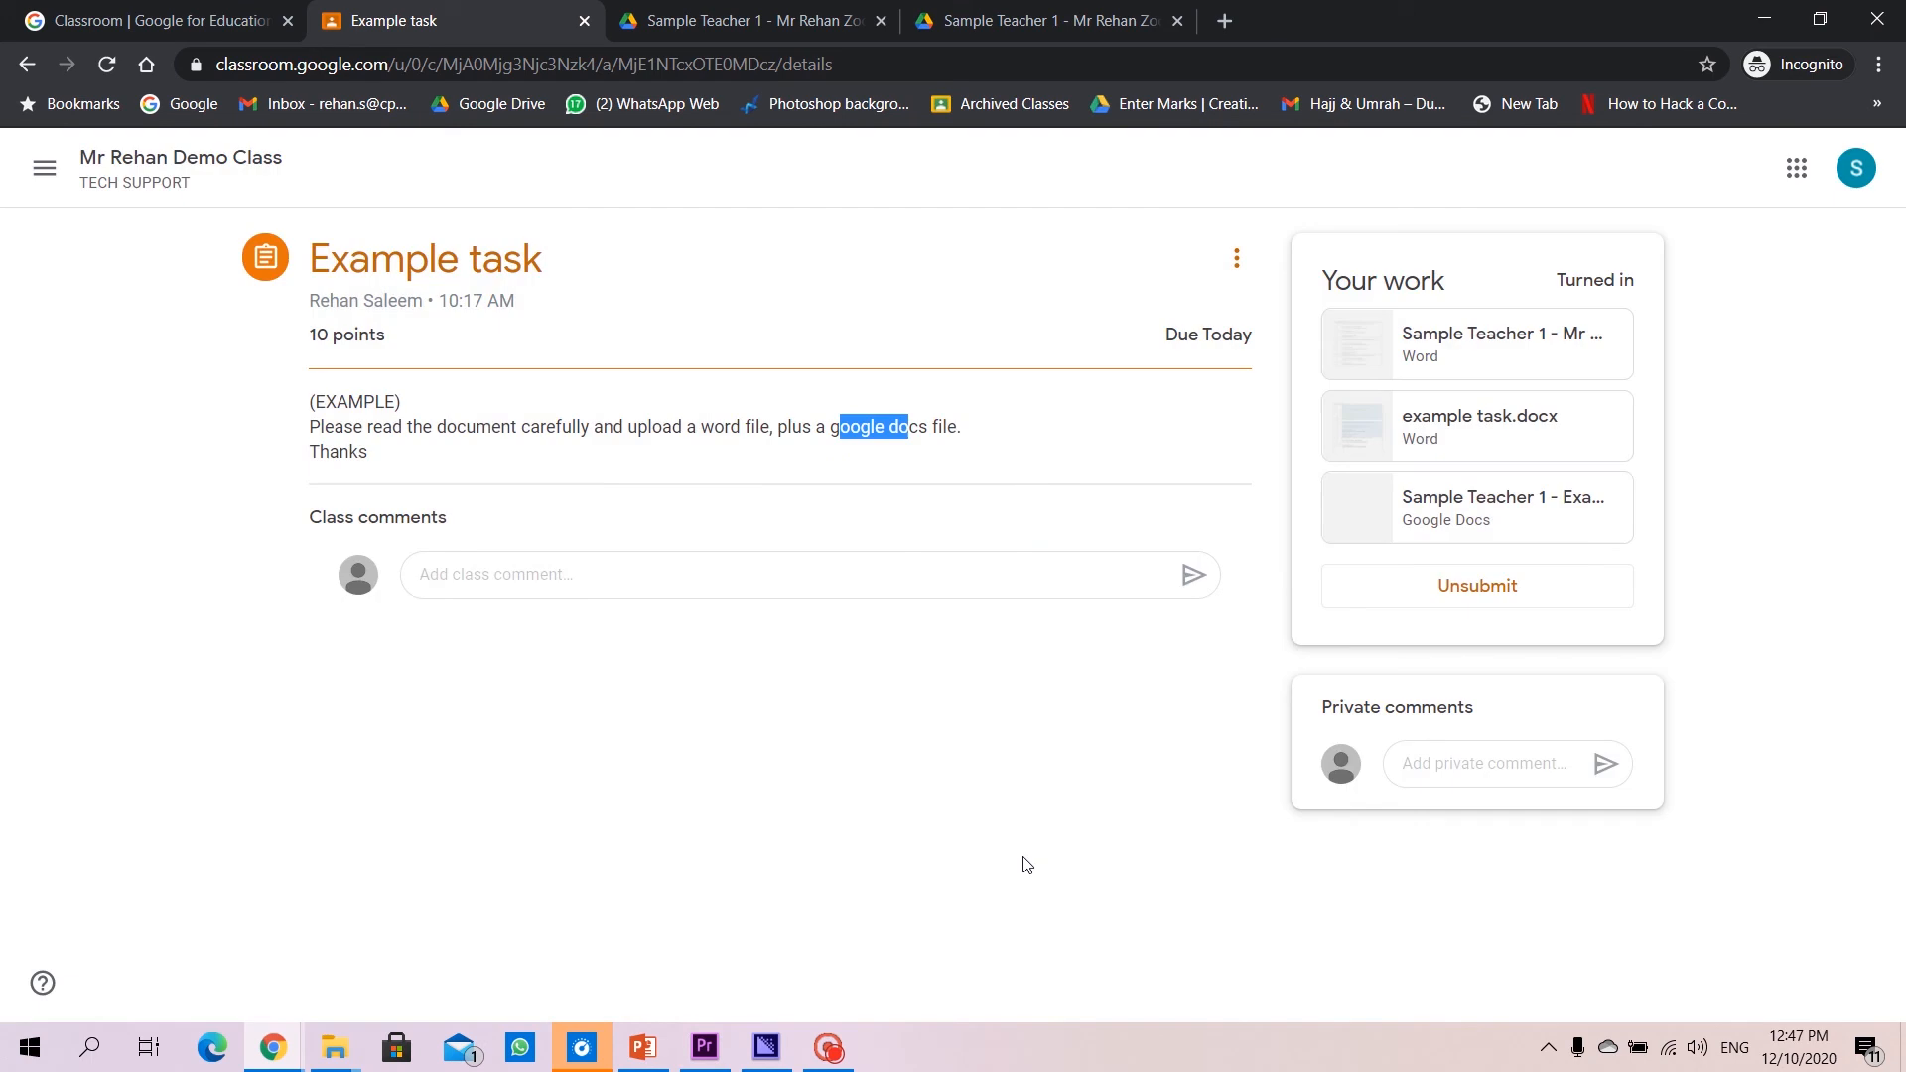